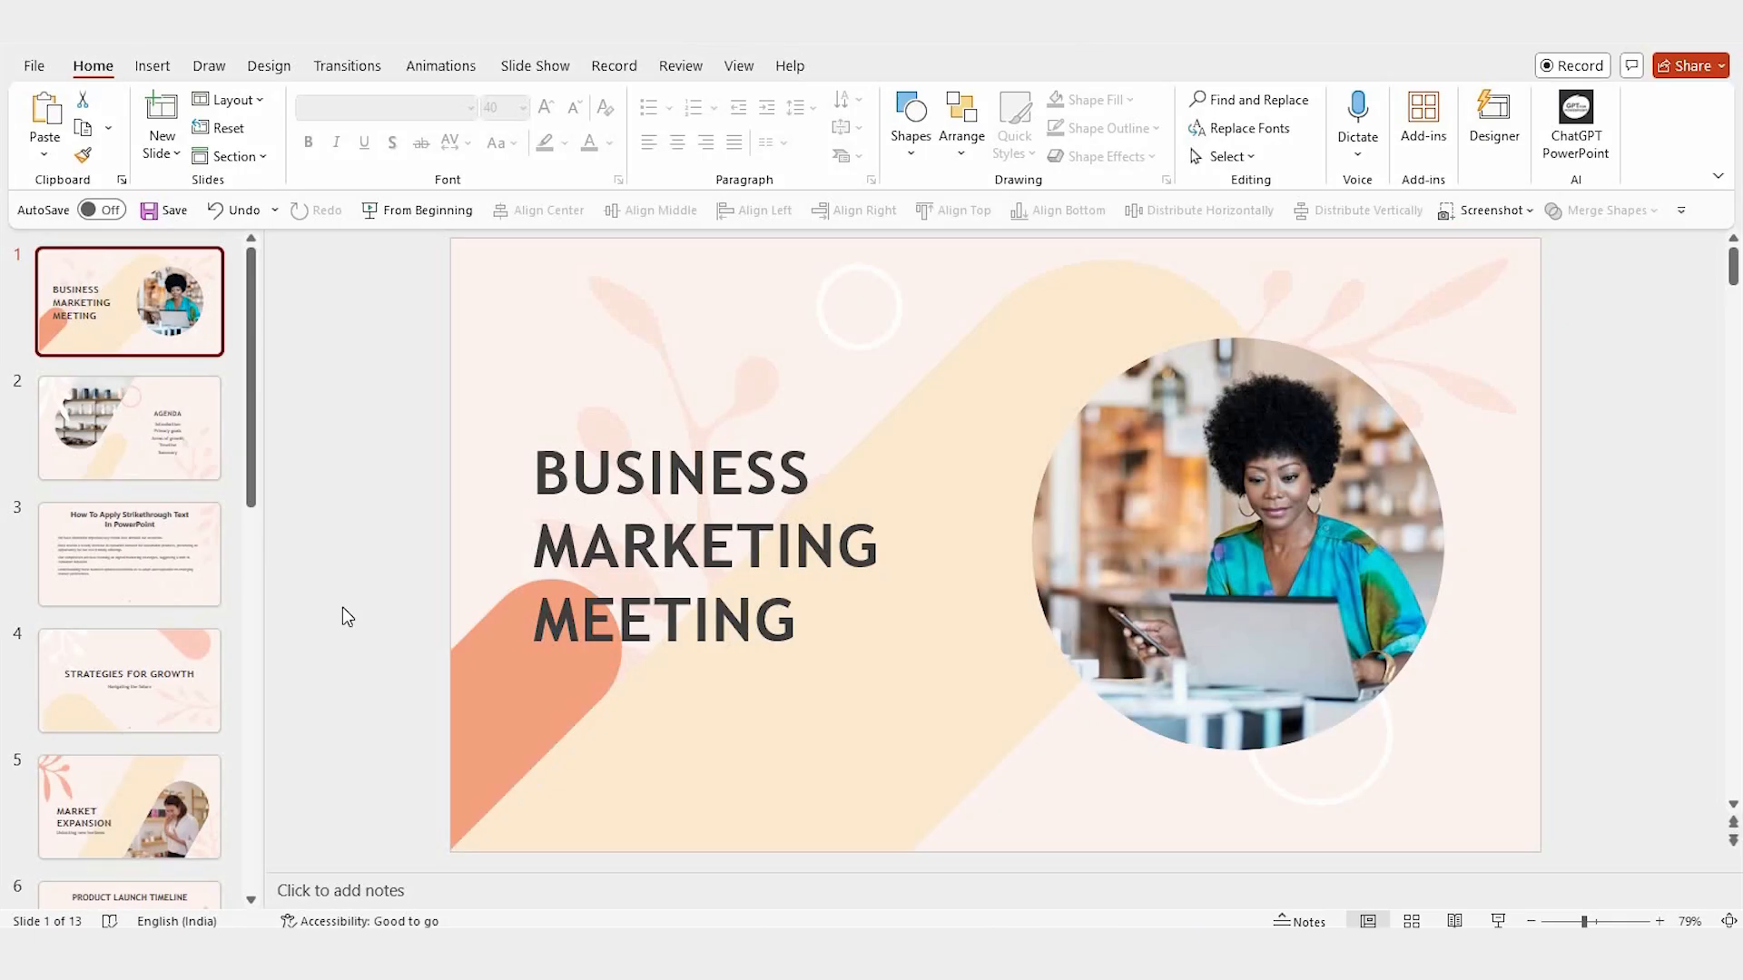
pyautogui.moveTo(944, 577)
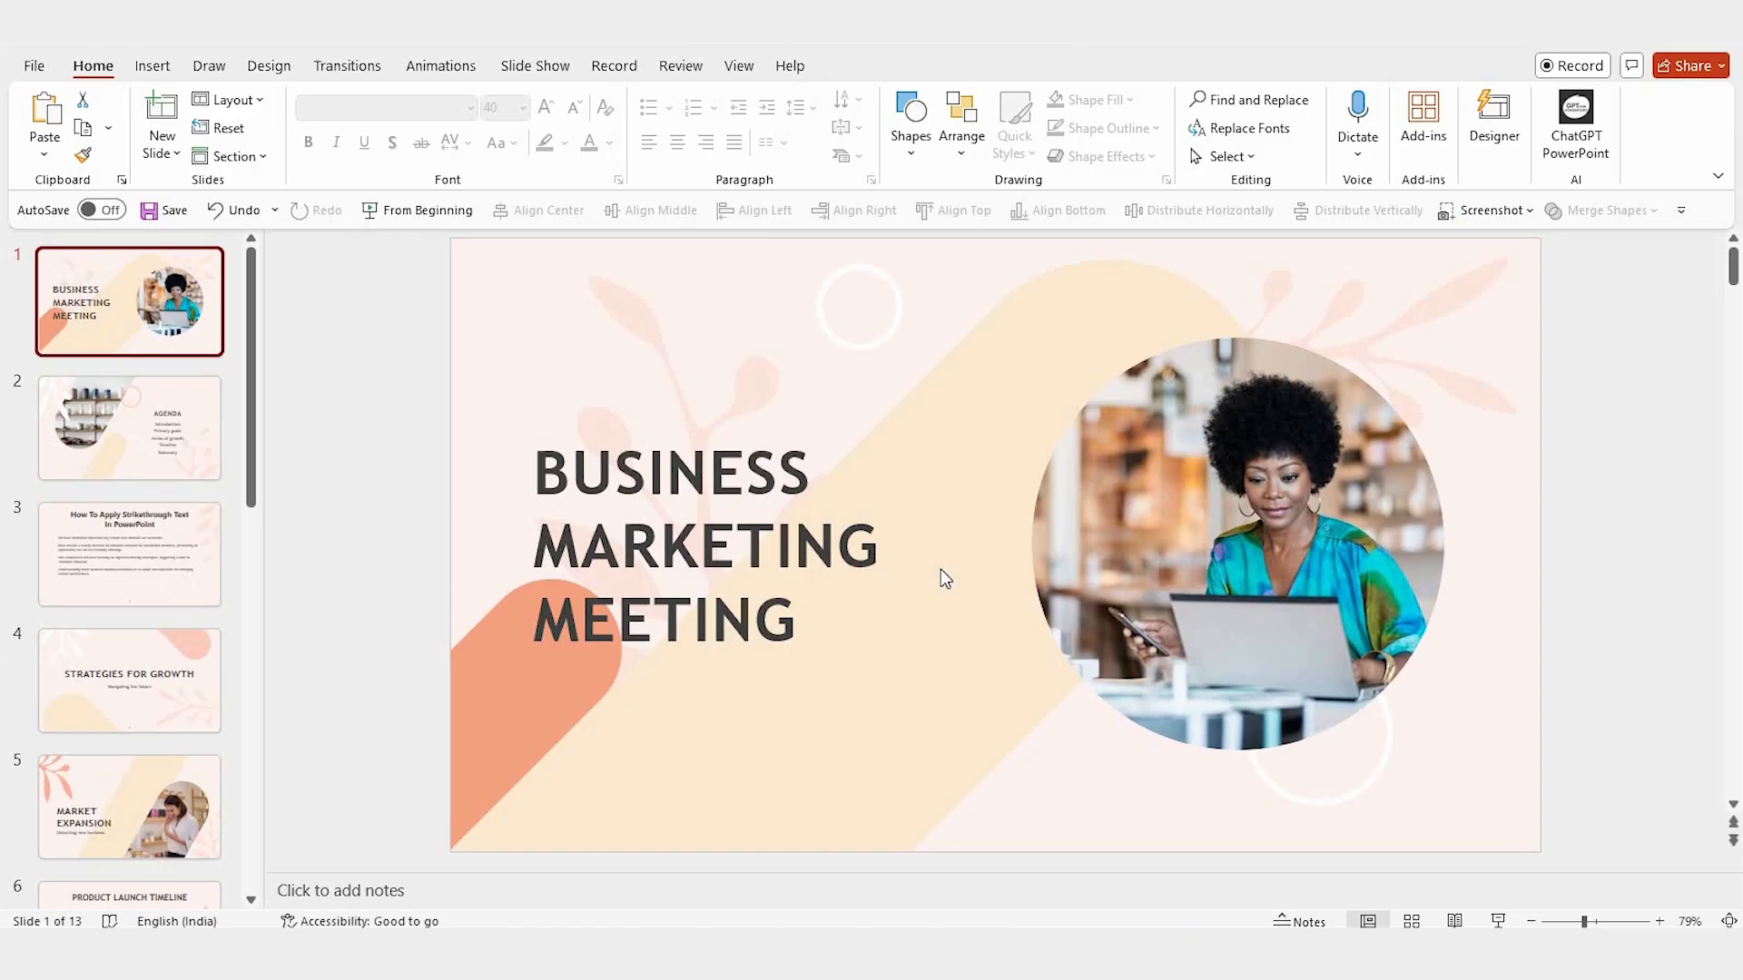
pyautogui.moveTo(966, 523)
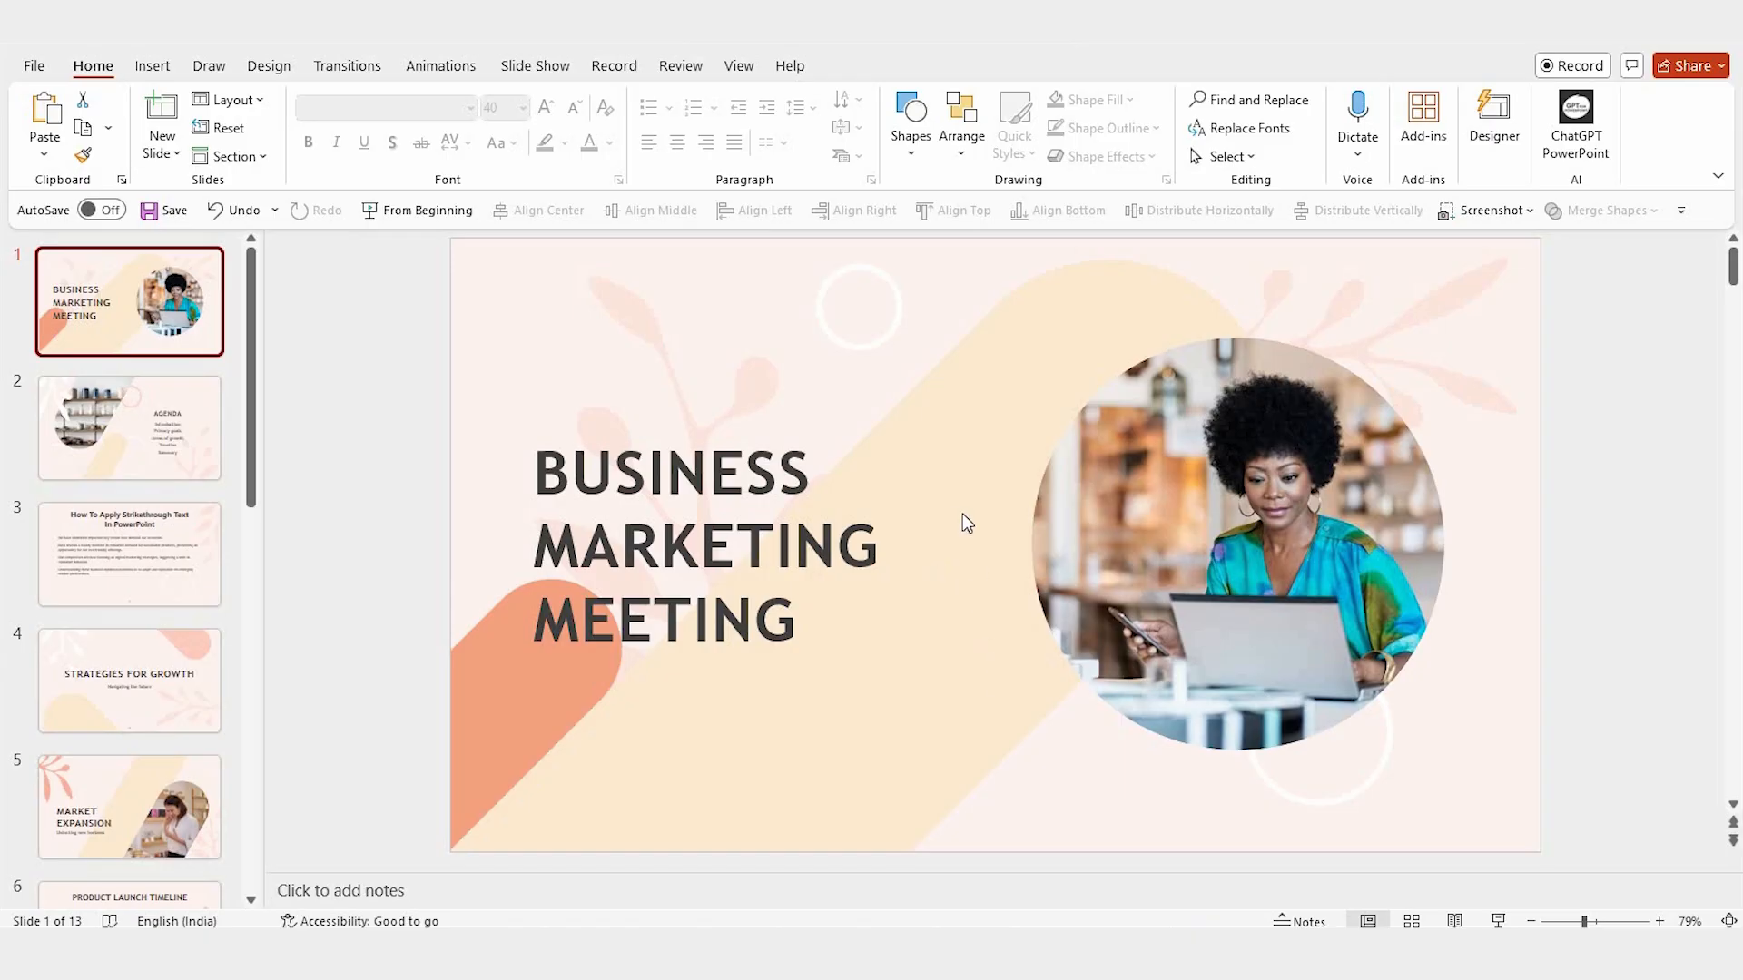
# Apply strikethrough to the first line "We have identified important key trends…" via the Font dialog
pyautogui.click(128, 555)
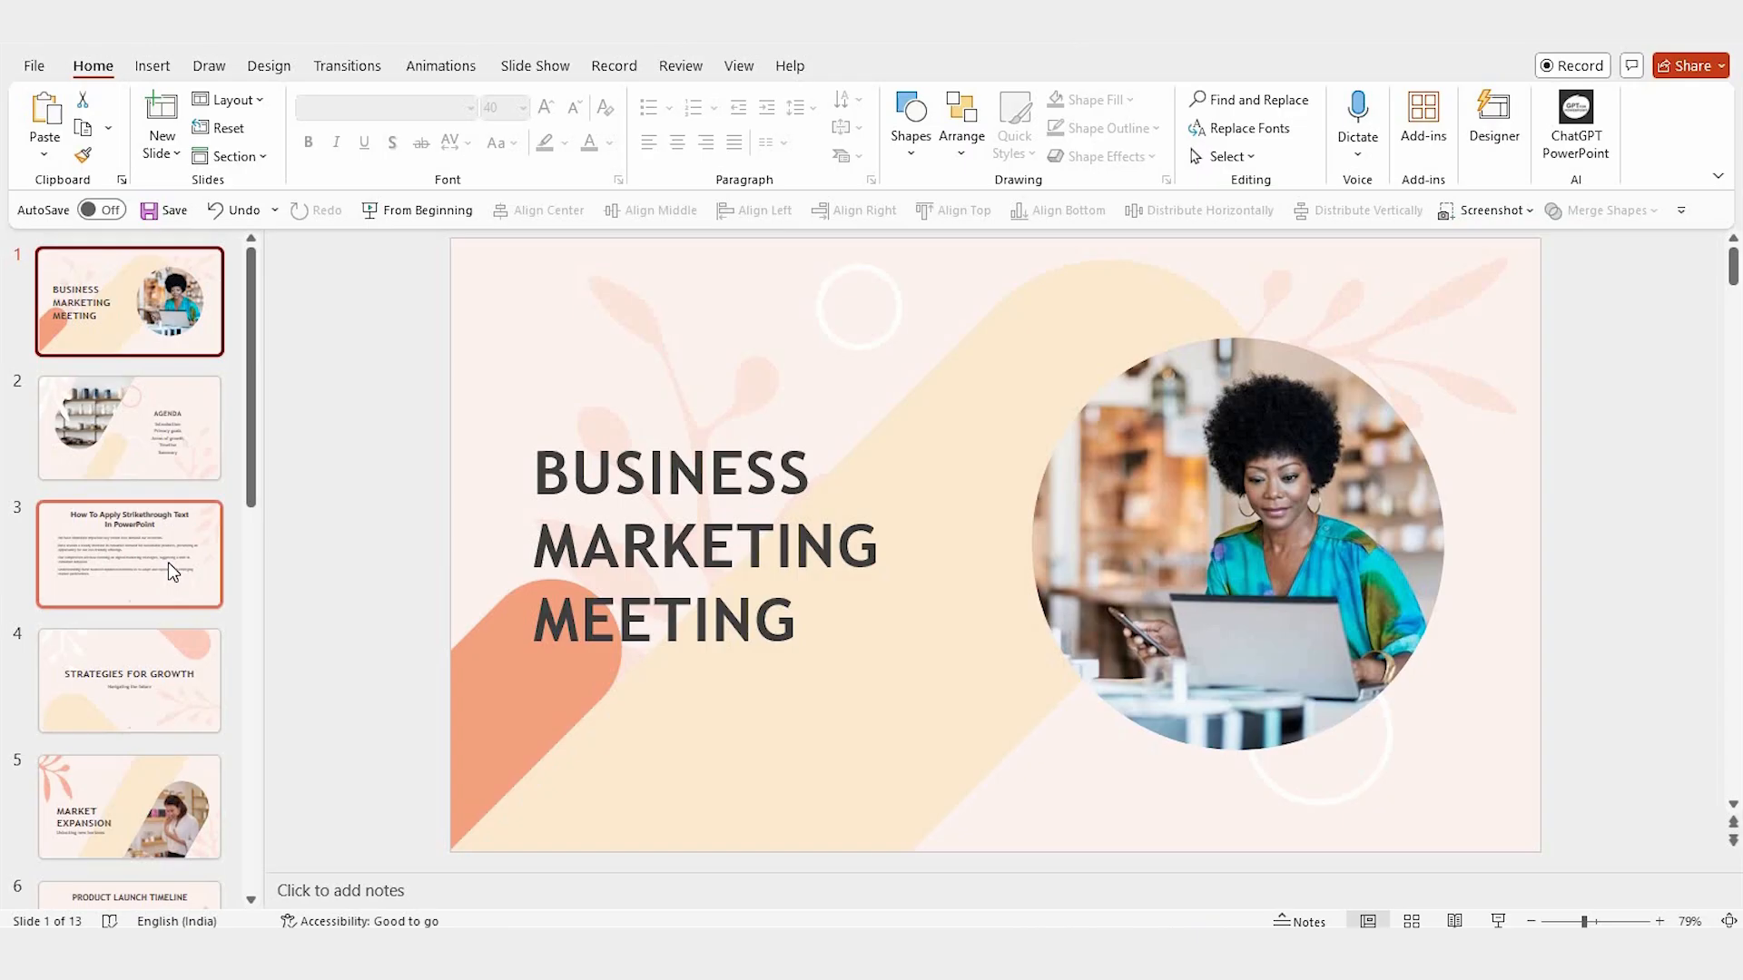
pyautogui.click(129, 556)
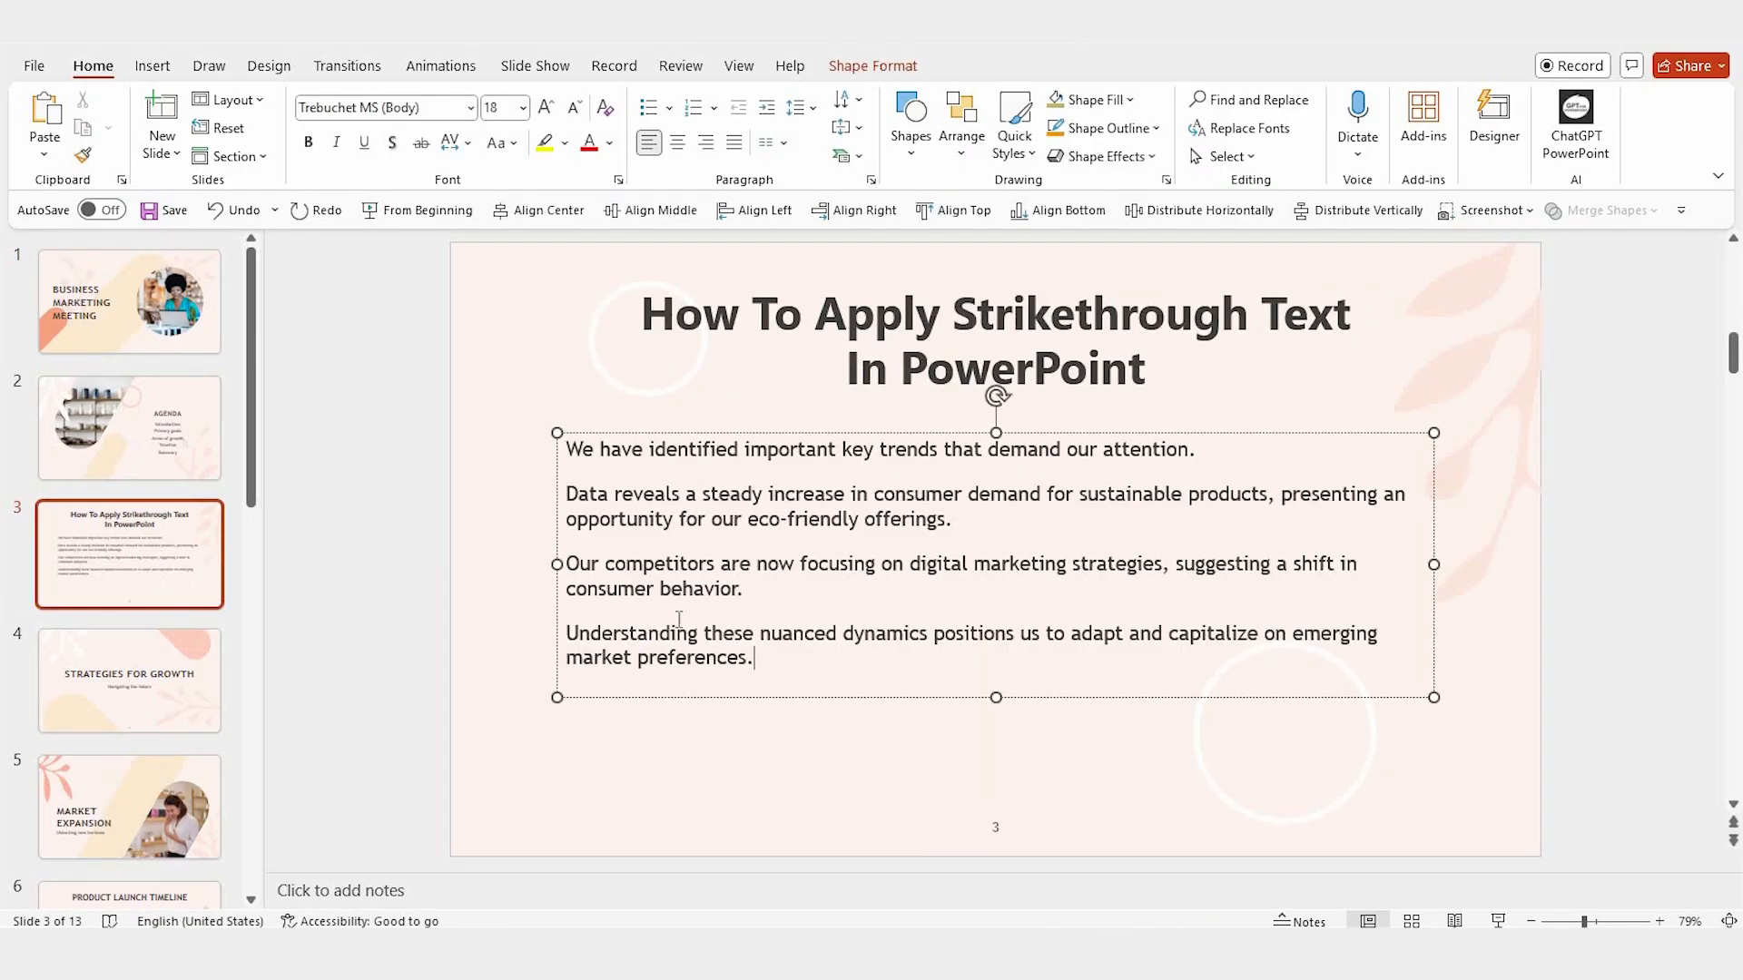
pyautogui.tripleClick(878, 449)
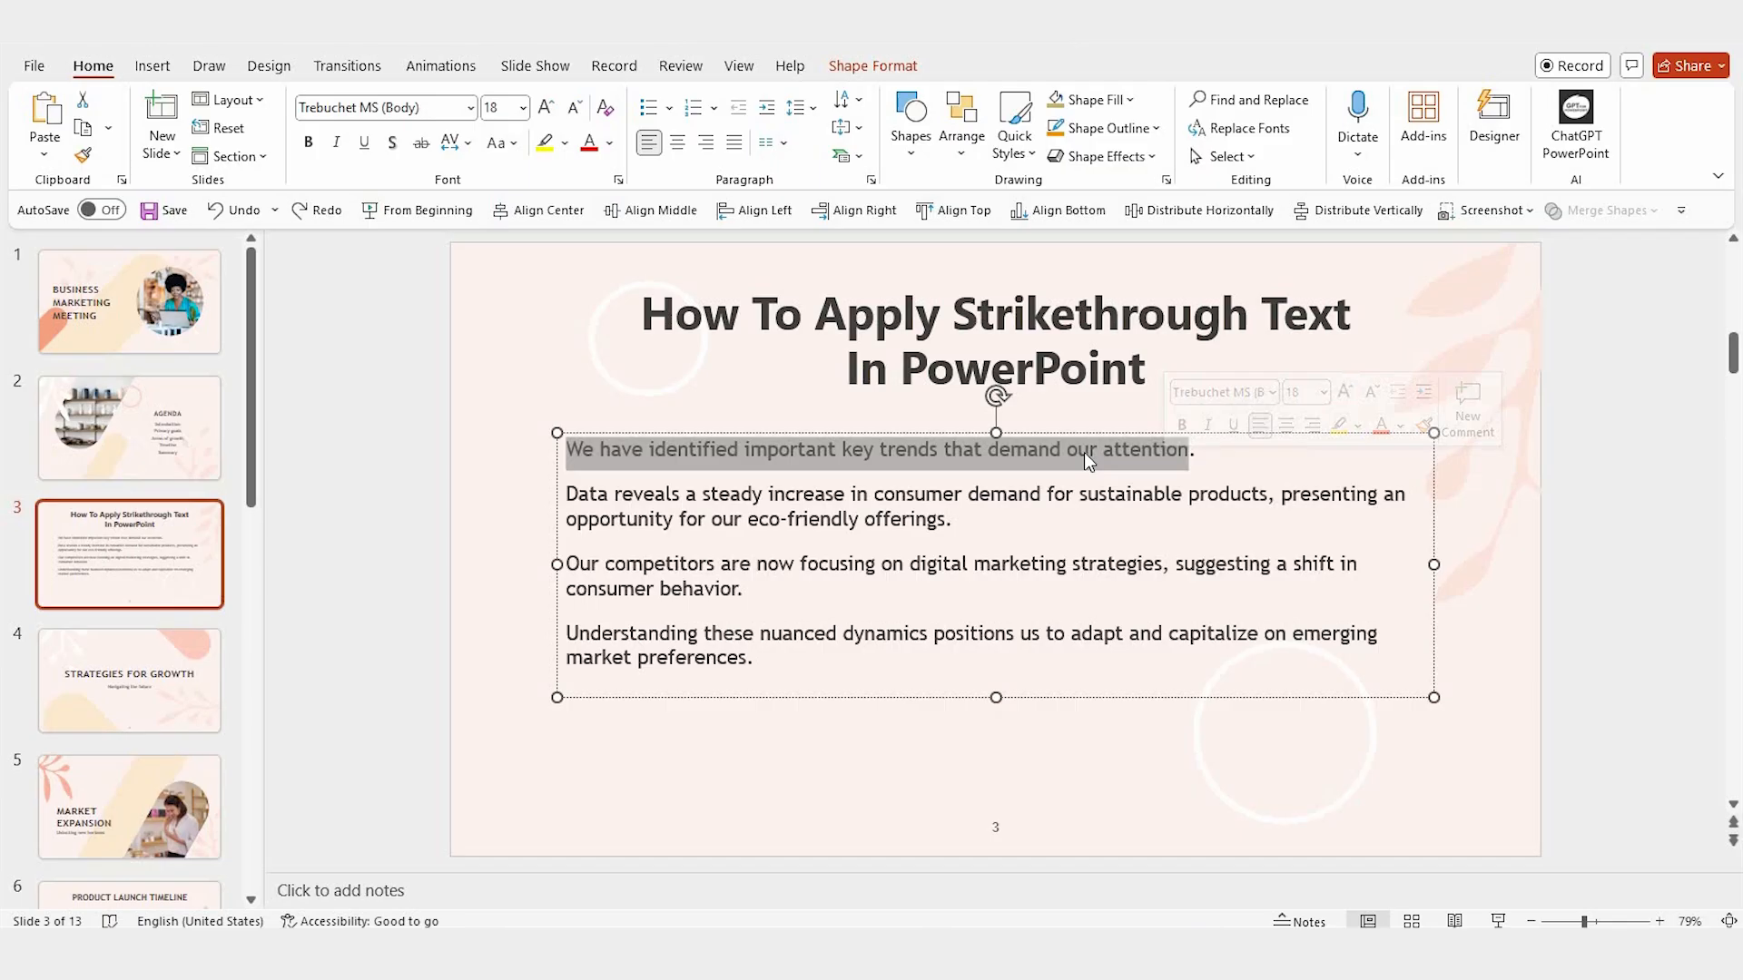
pyautogui.rightClick(1087, 461)
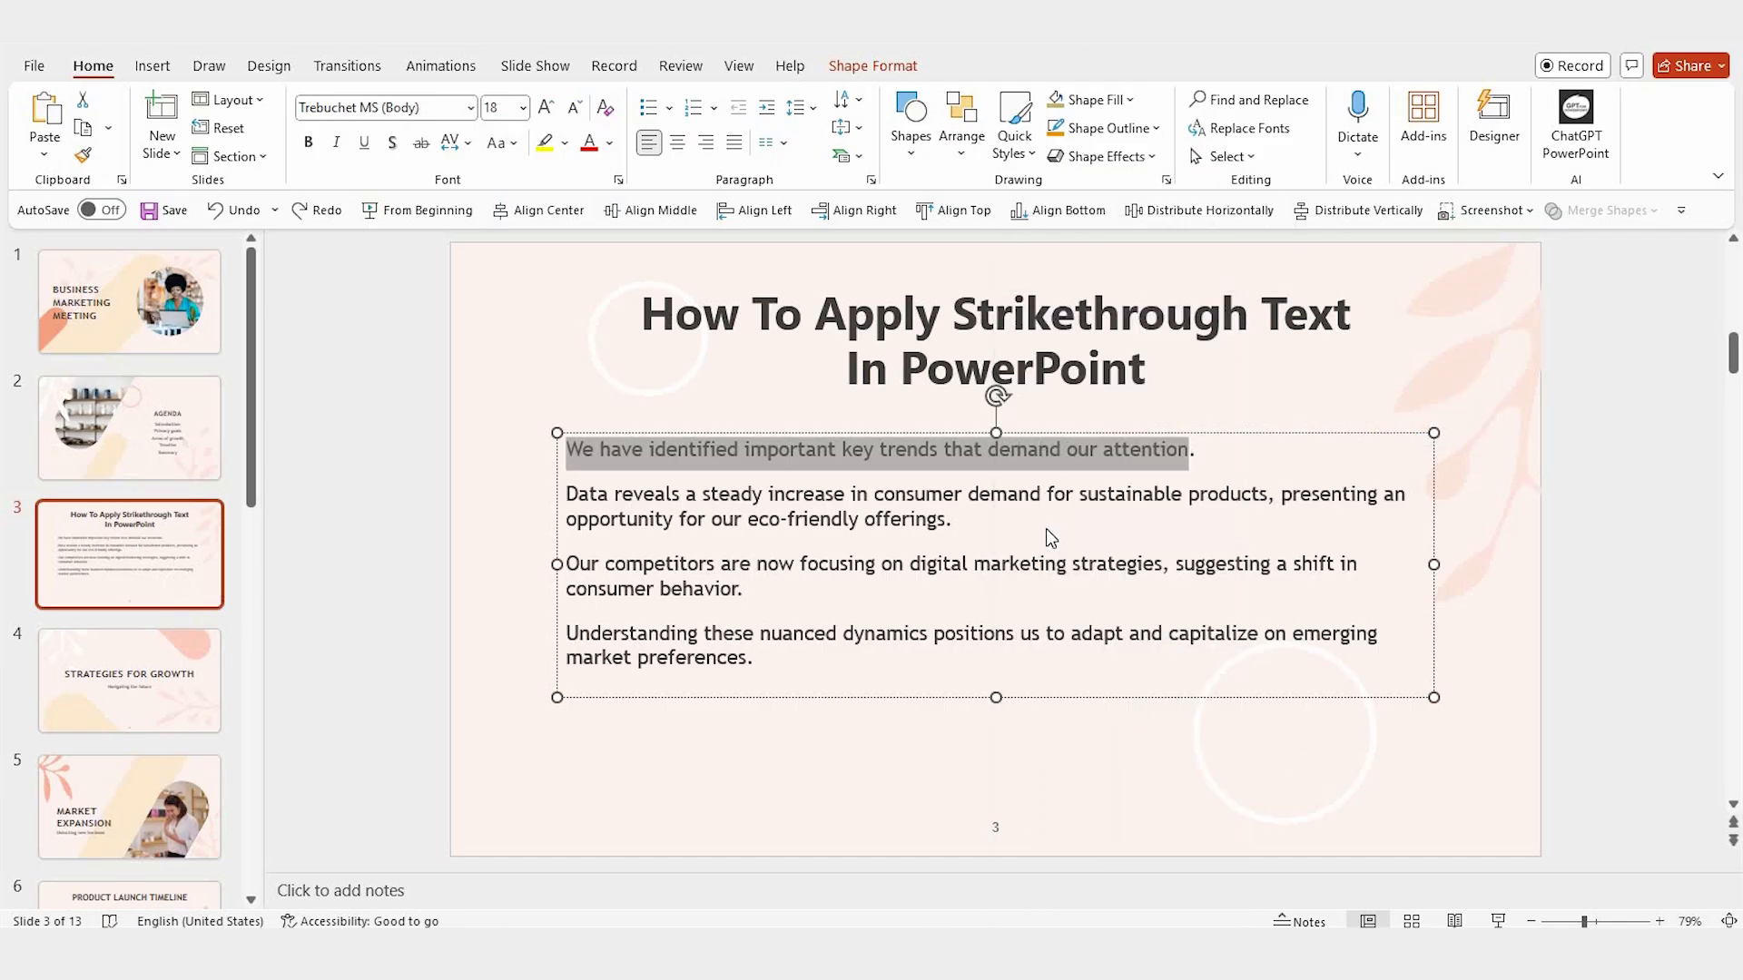
pyautogui.click(635, 180)
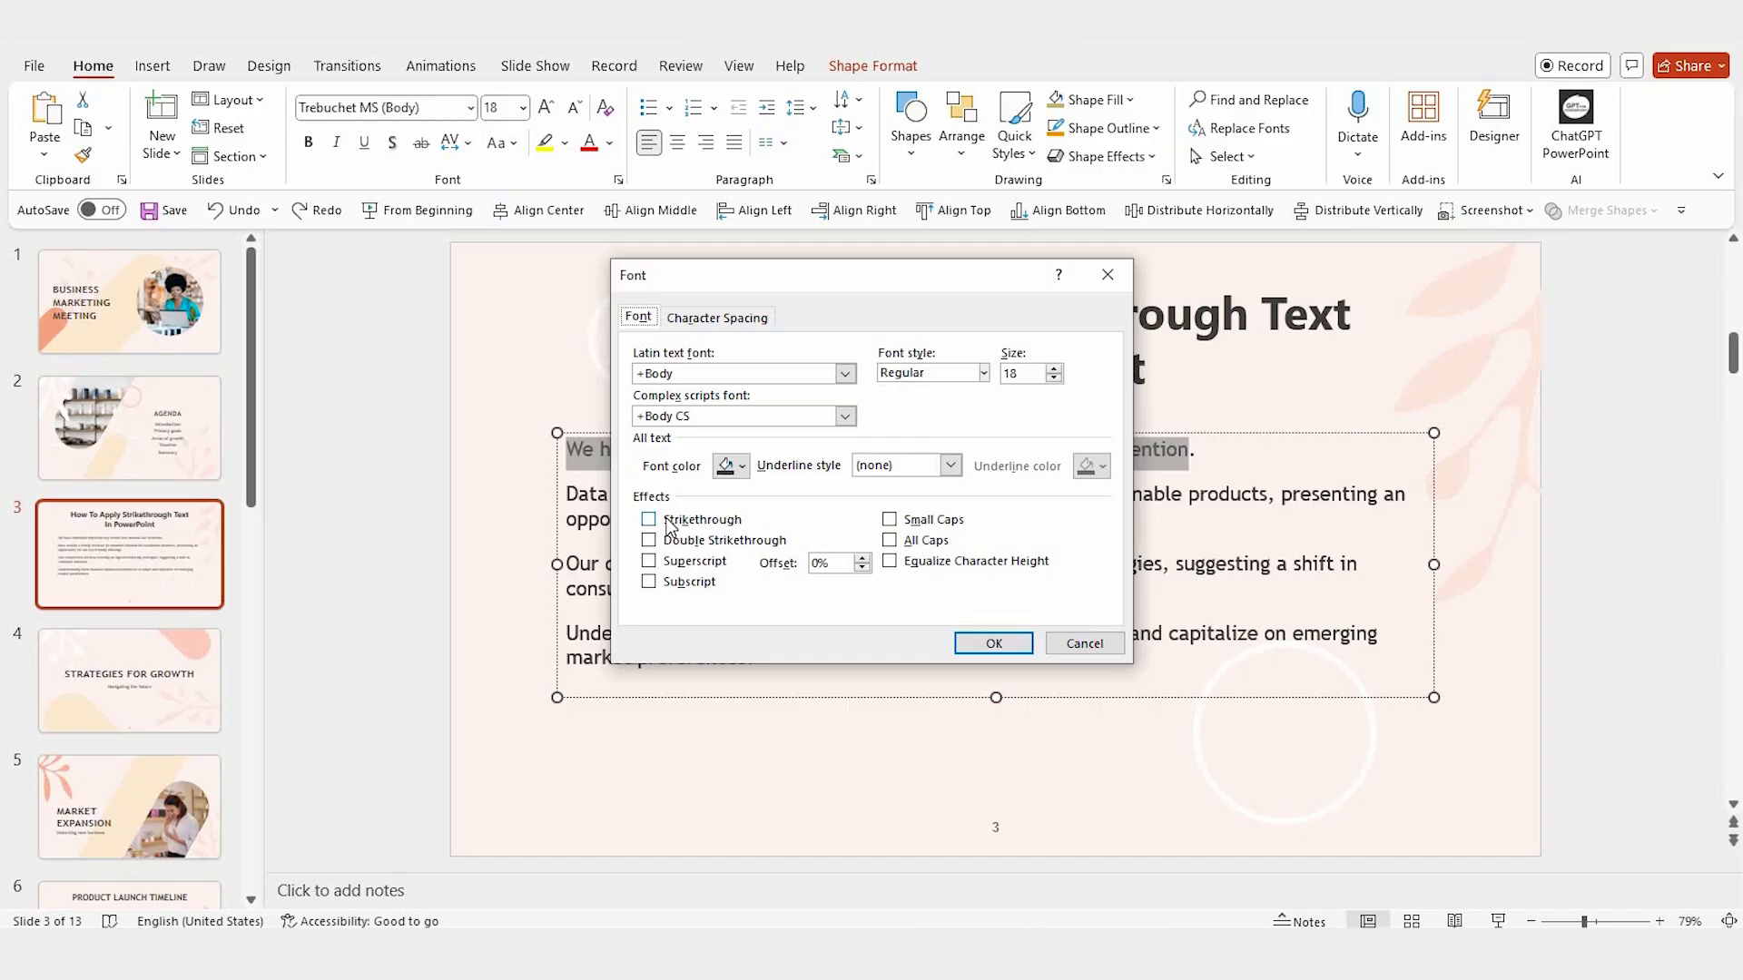
pyautogui.click(648, 519)
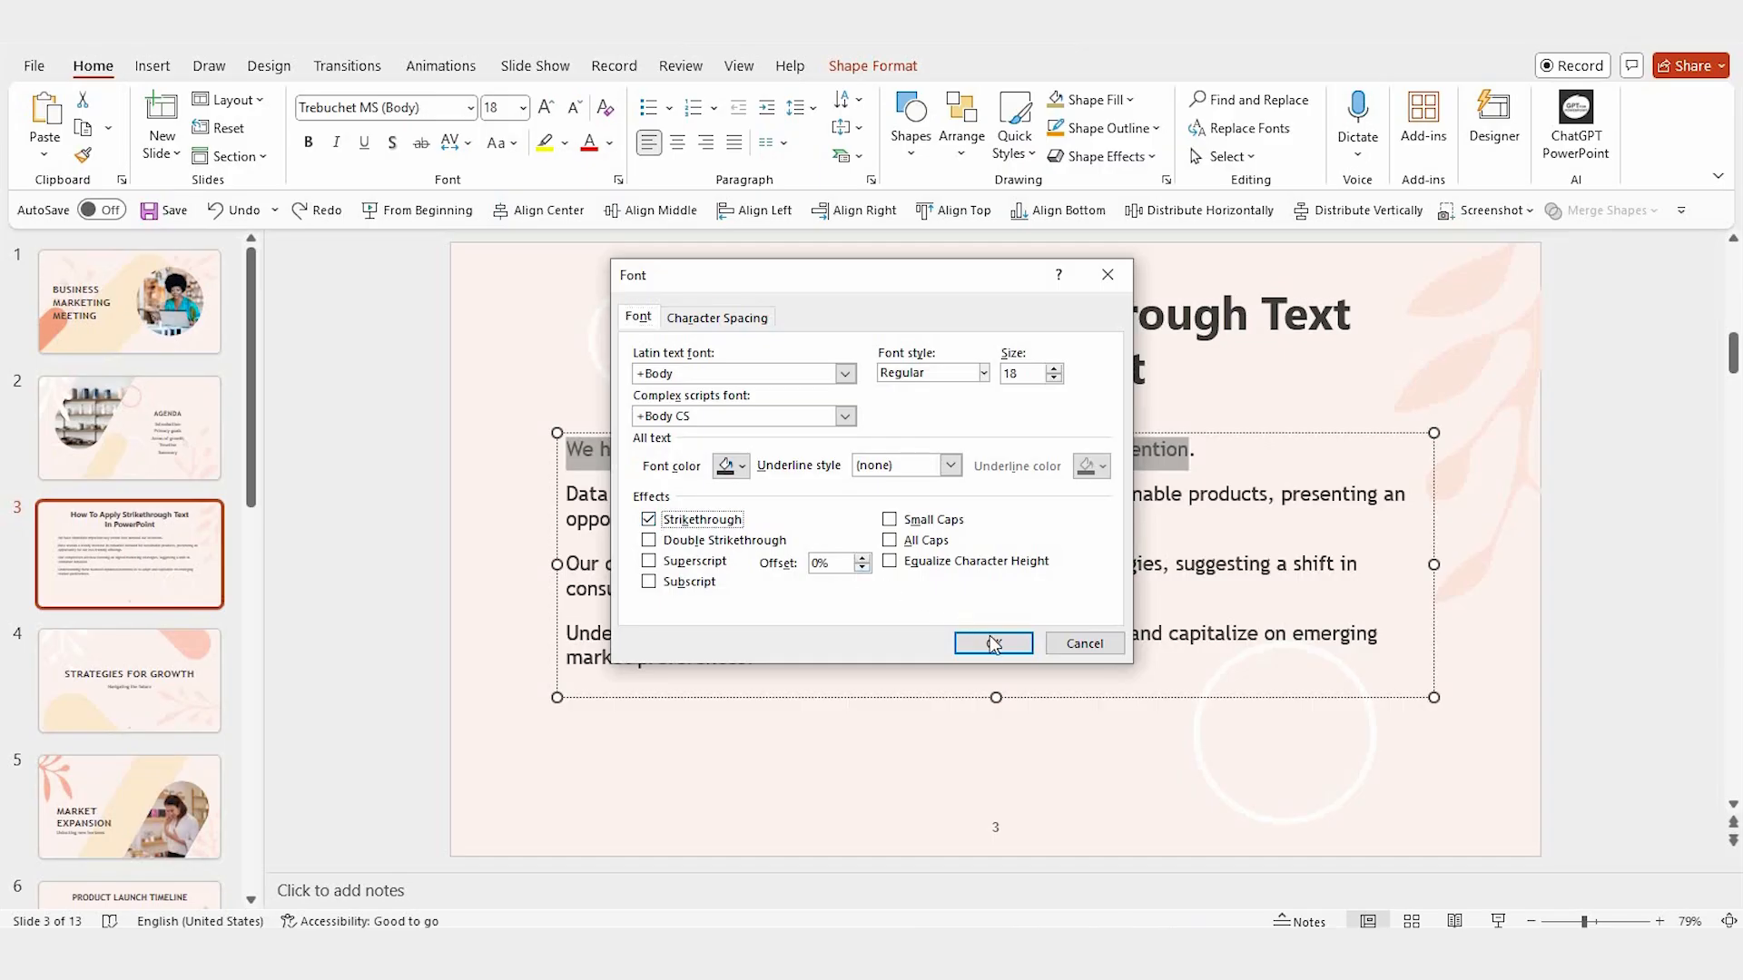
pyautogui.click(991, 642)
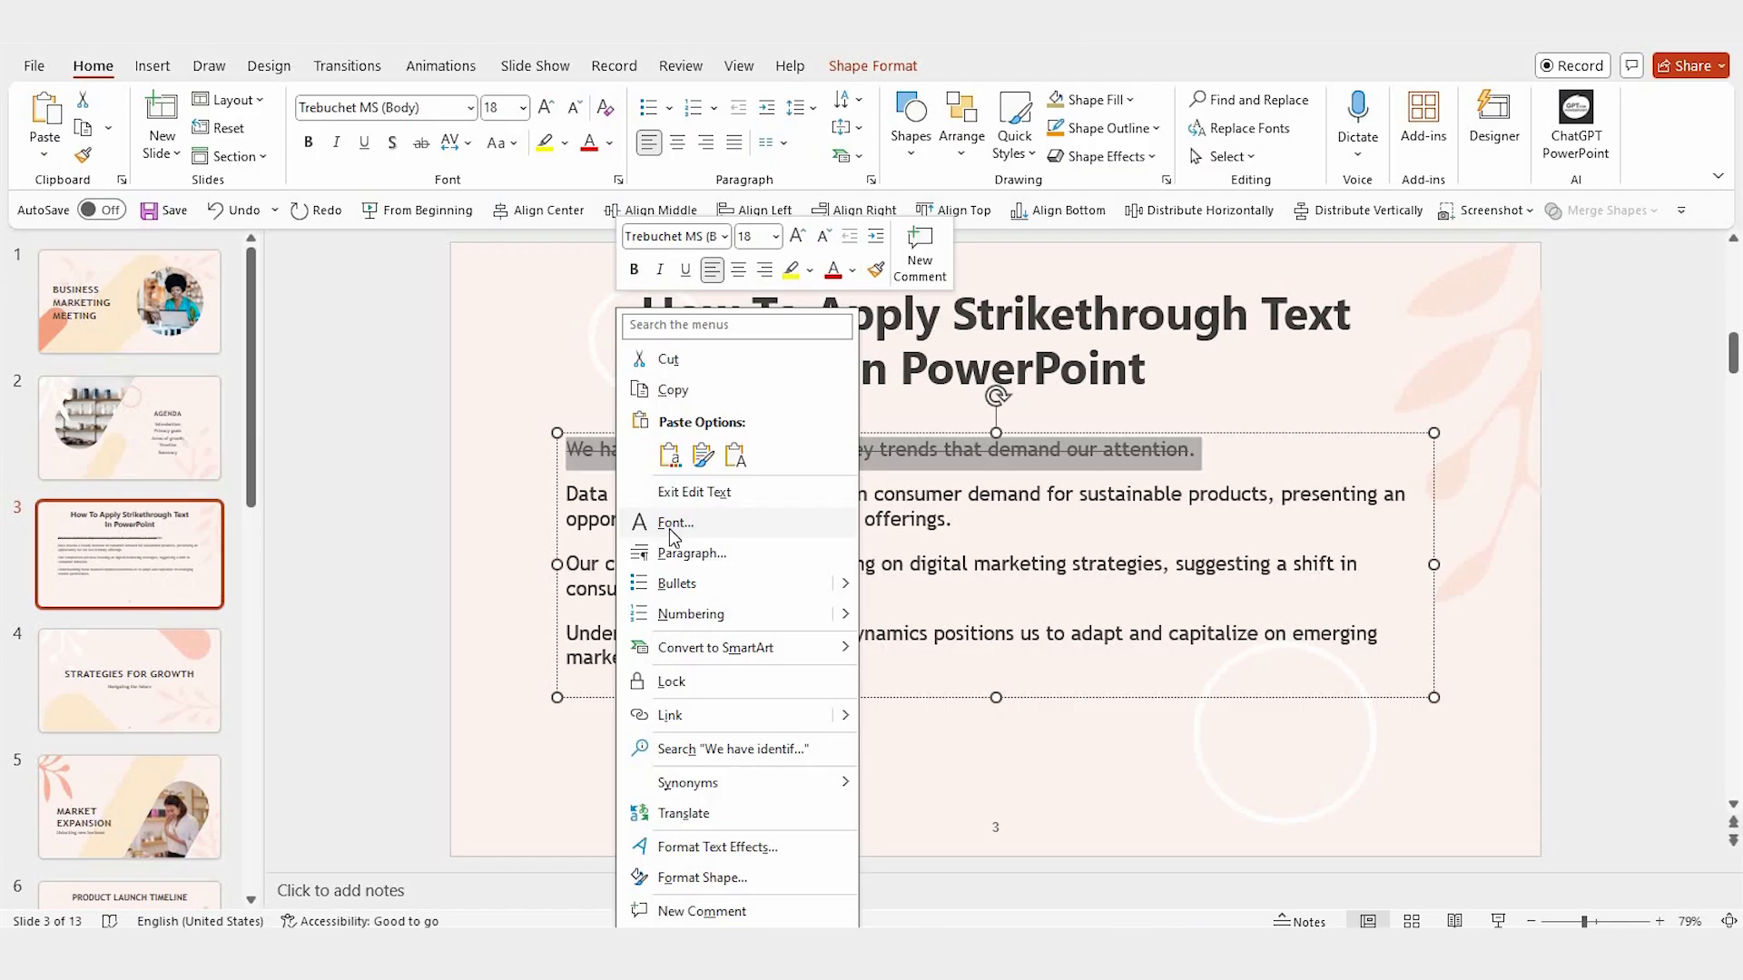
# Untick Strikethrough in the Font dialog for the first body line
pyautogui.click(676, 523)
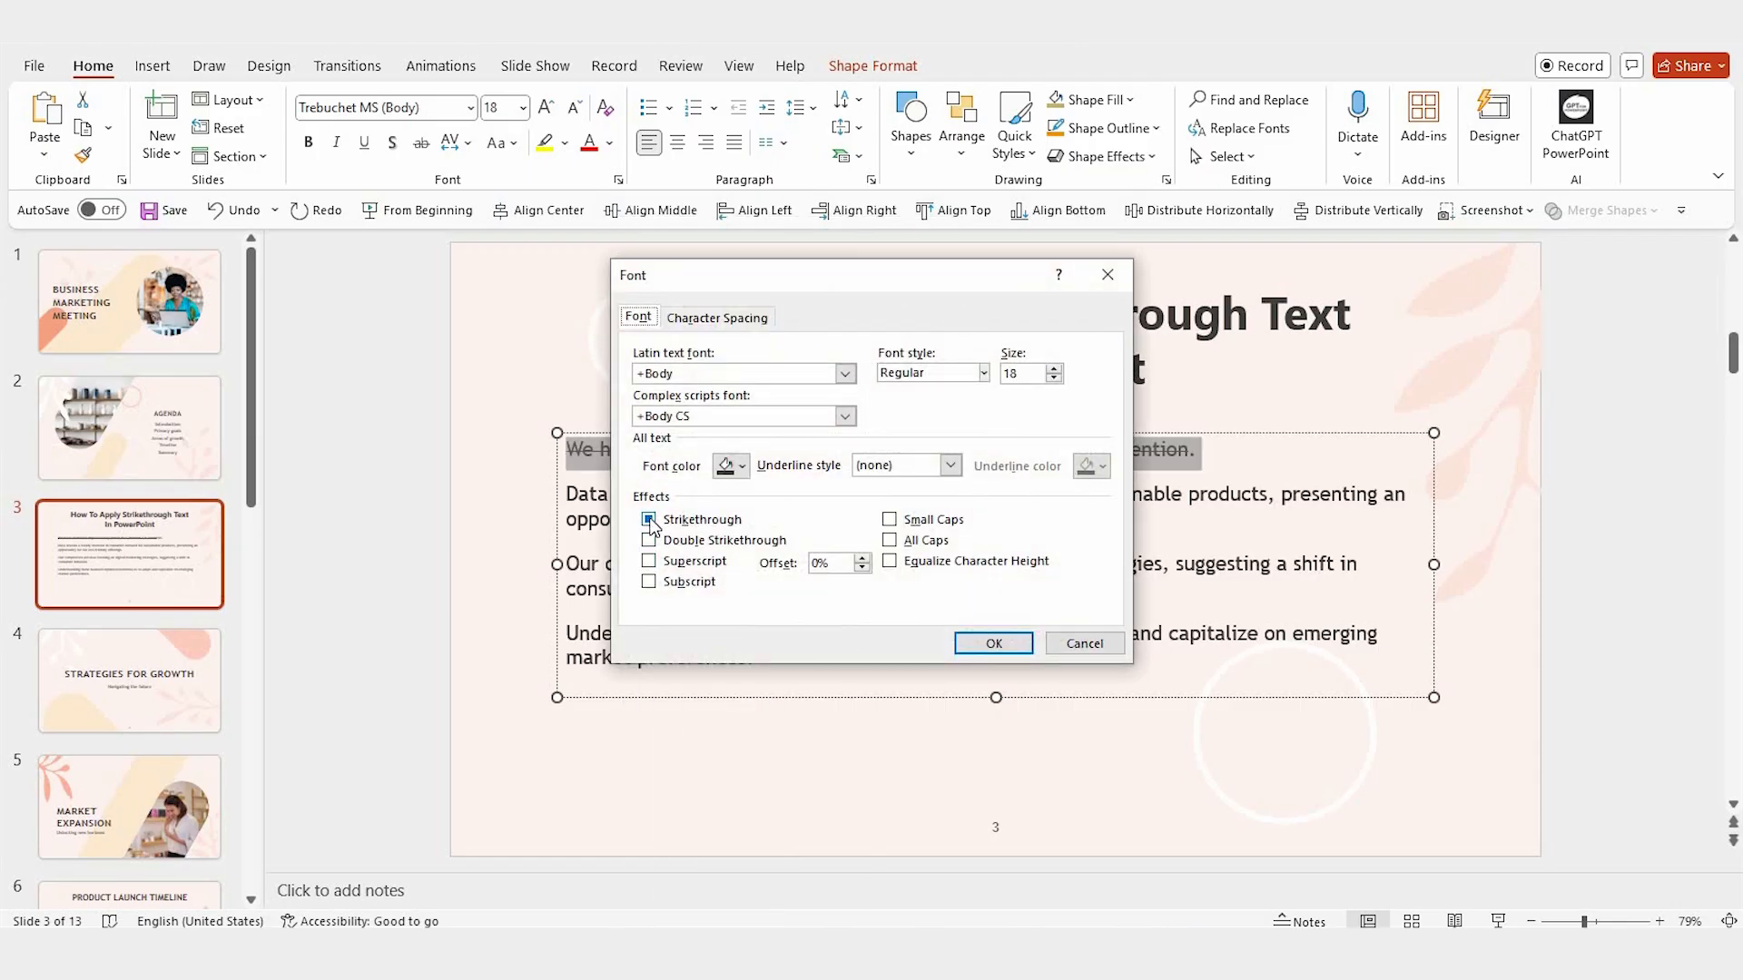
pyautogui.click(650, 519)
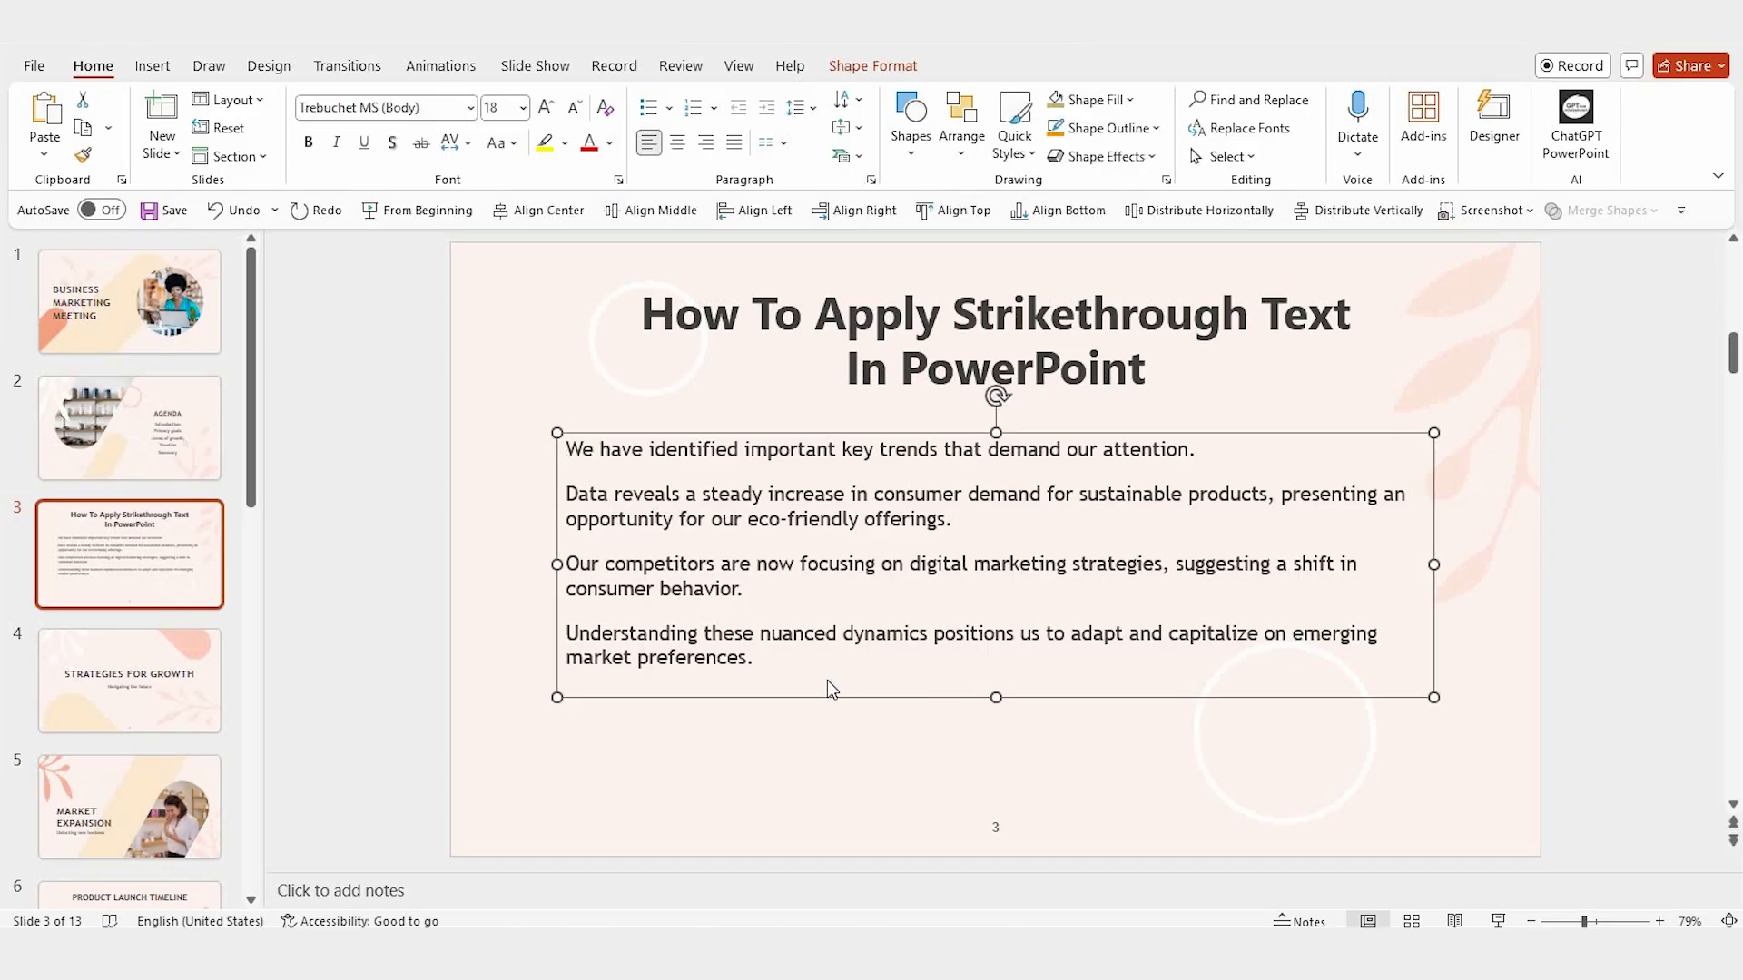
pyautogui.moveTo(898, 701)
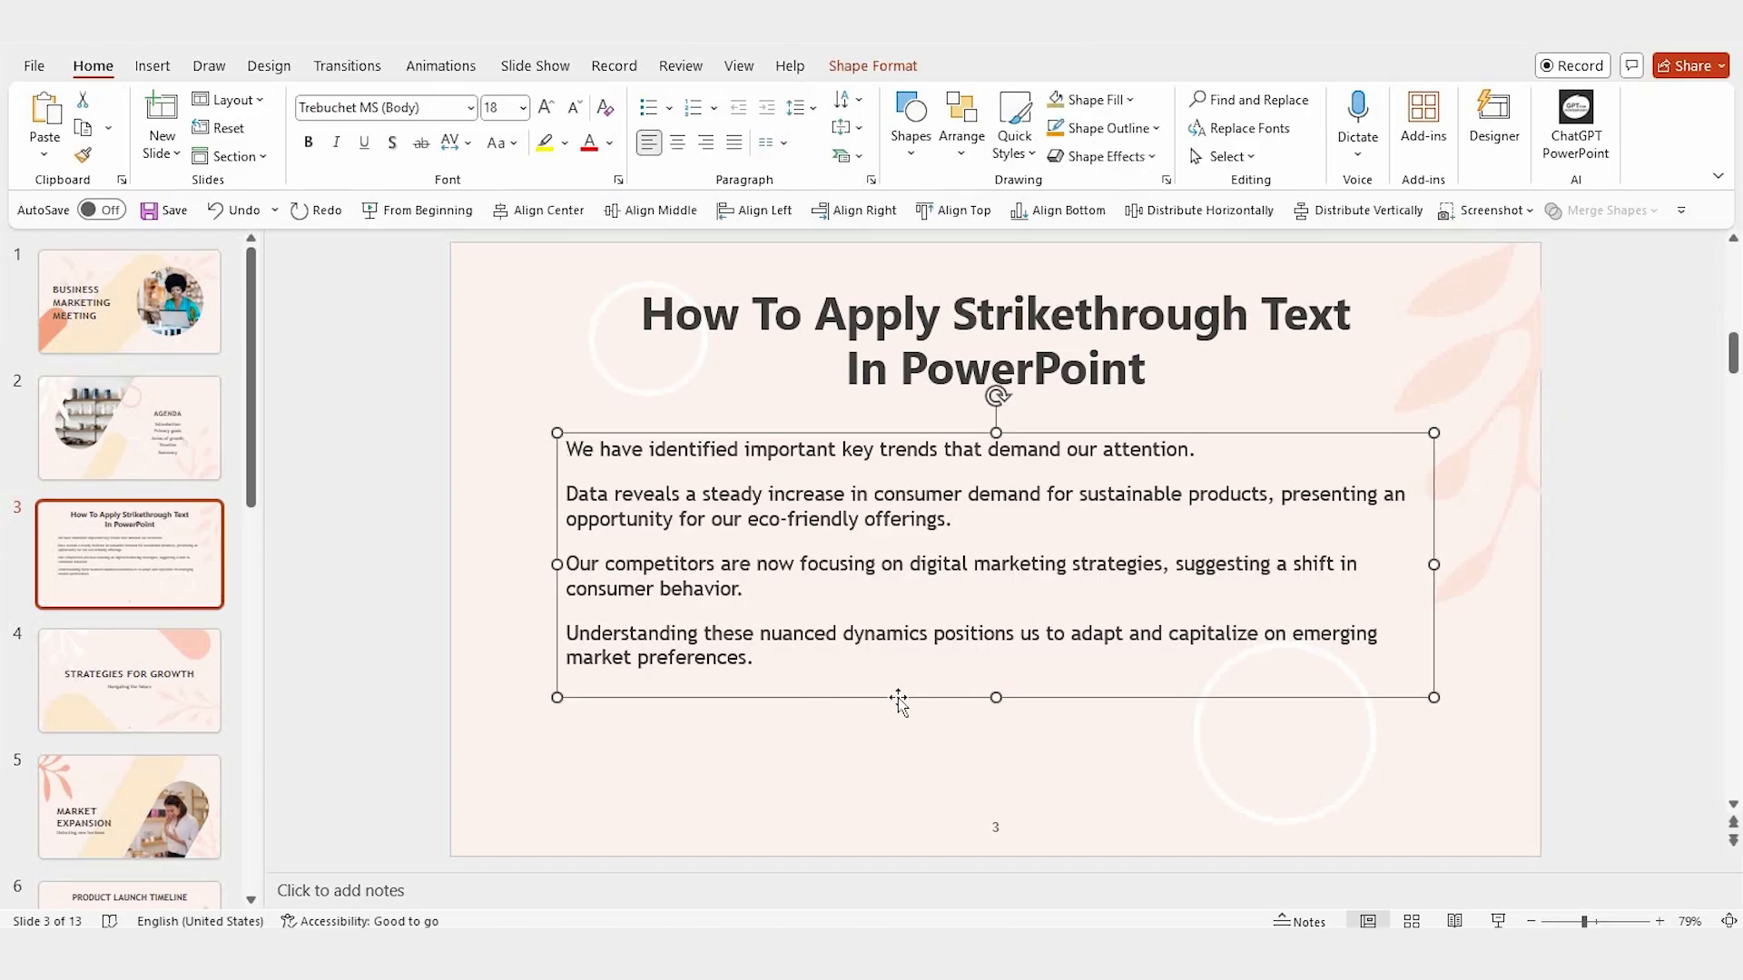
pyautogui.moveTo(902, 708)
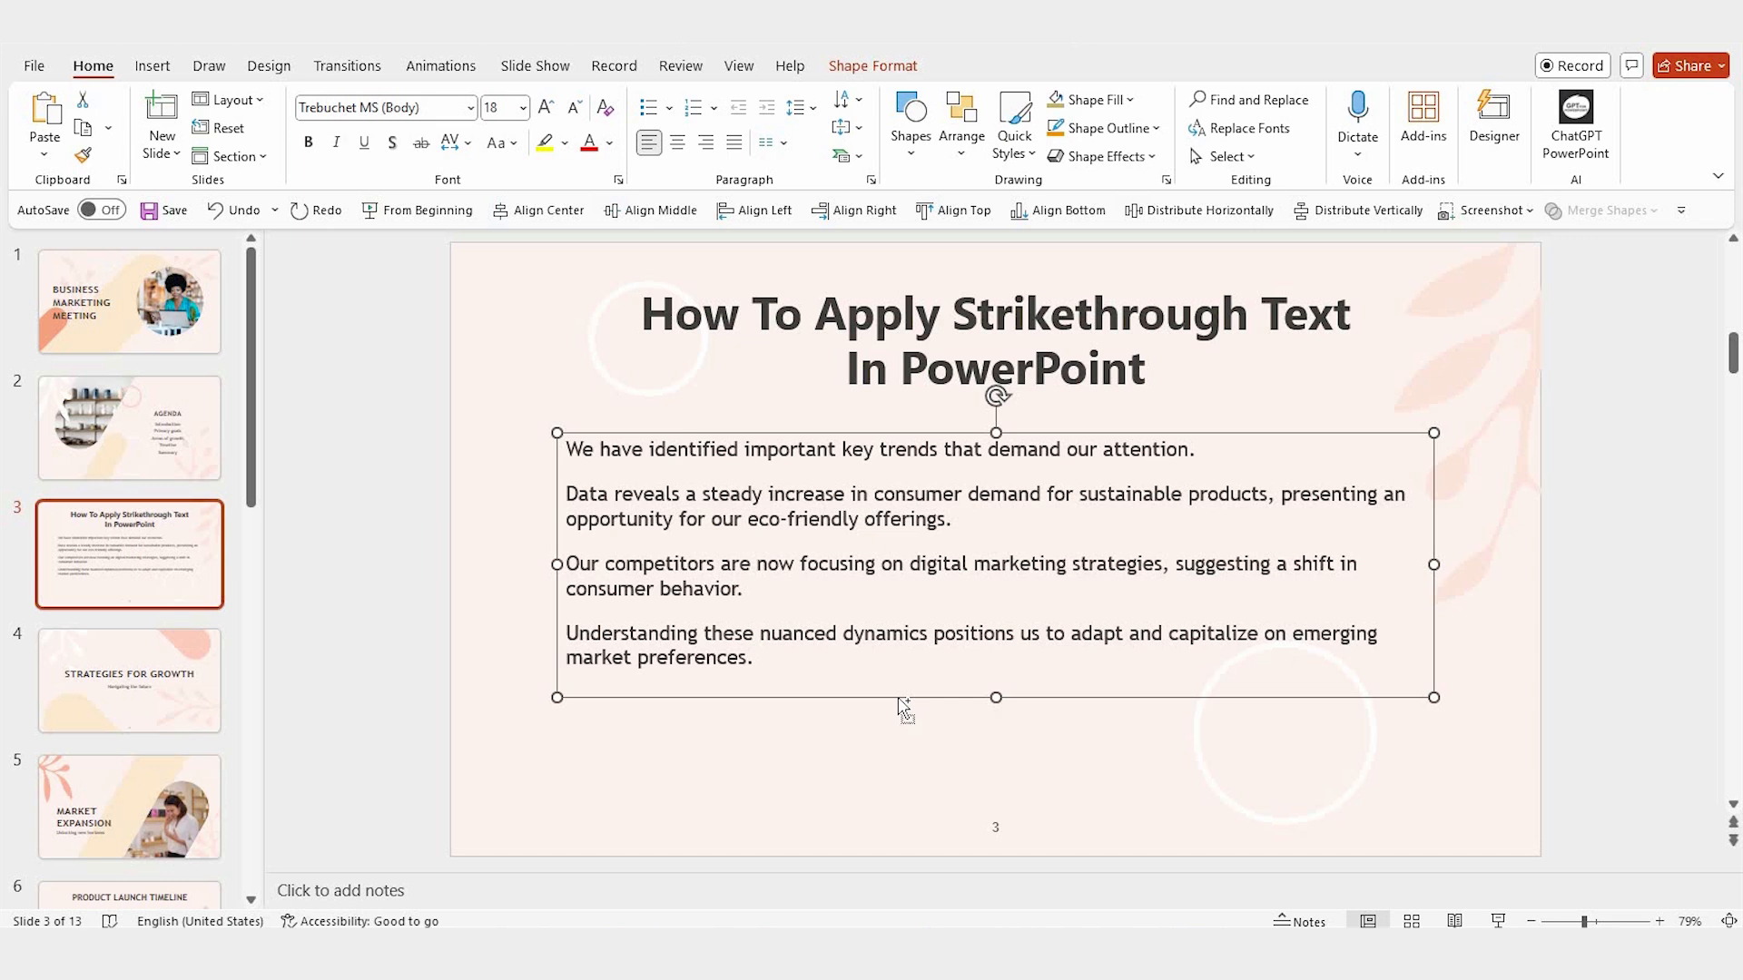
# Apply strikethrough to all four body paragraphs through the Font dialog
pyautogui.click(617, 180)
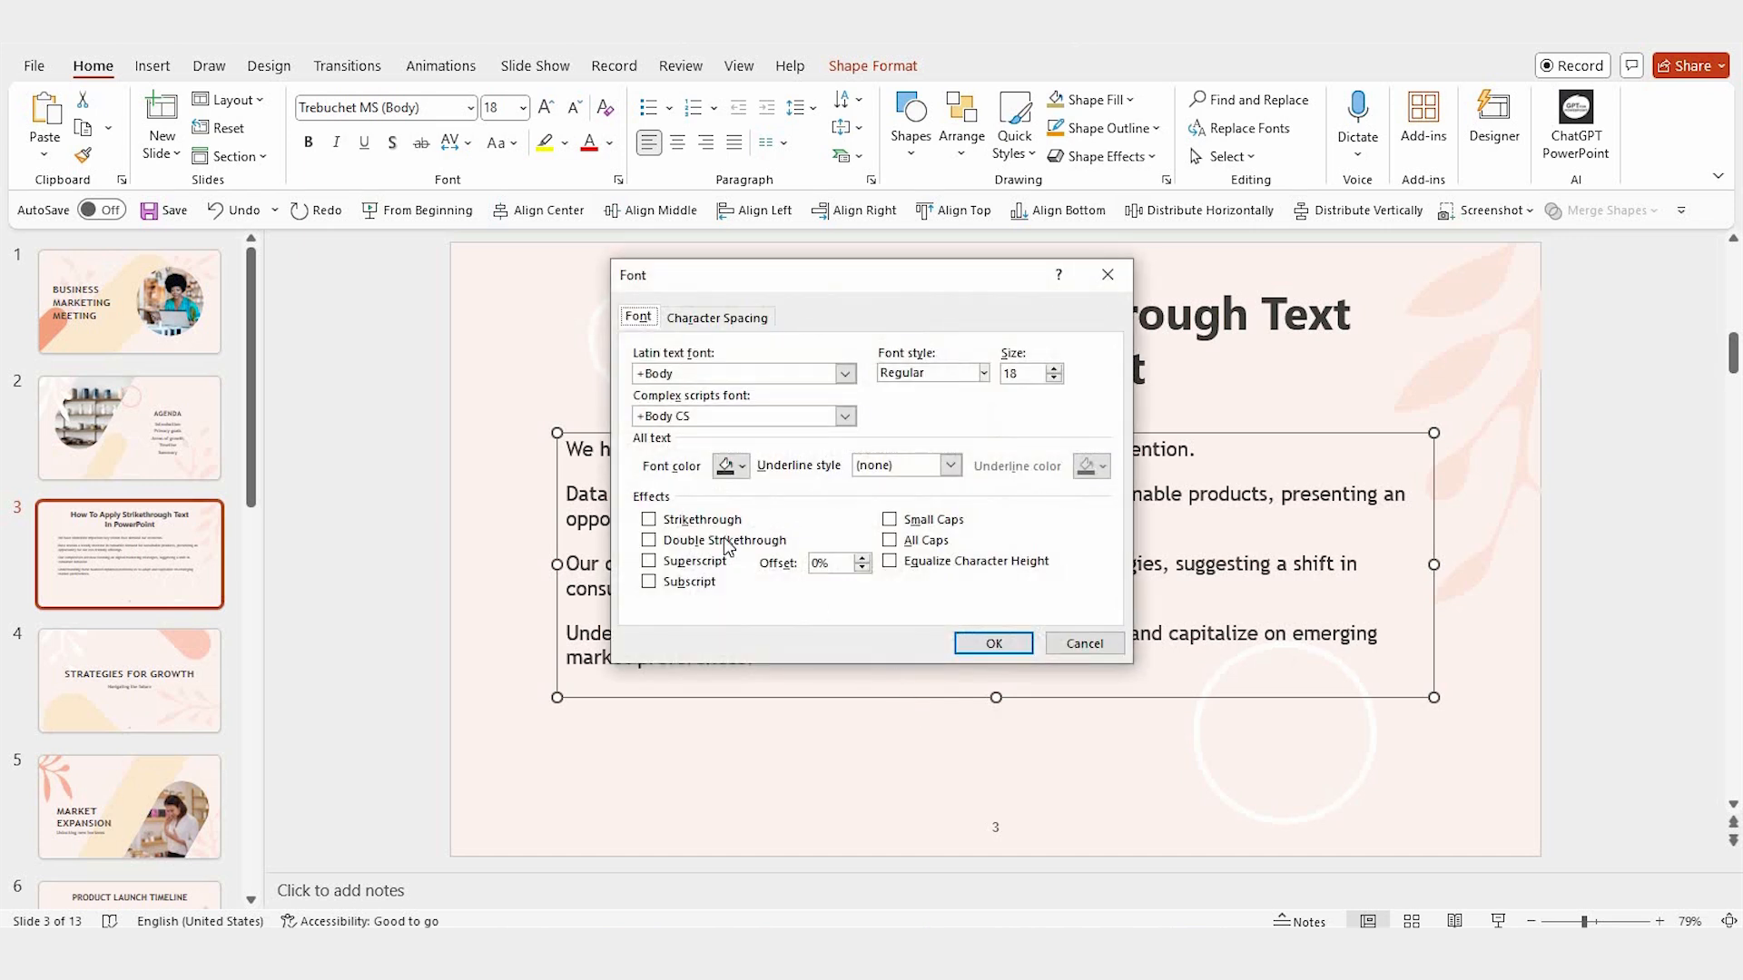
pyautogui.click(649, 520)
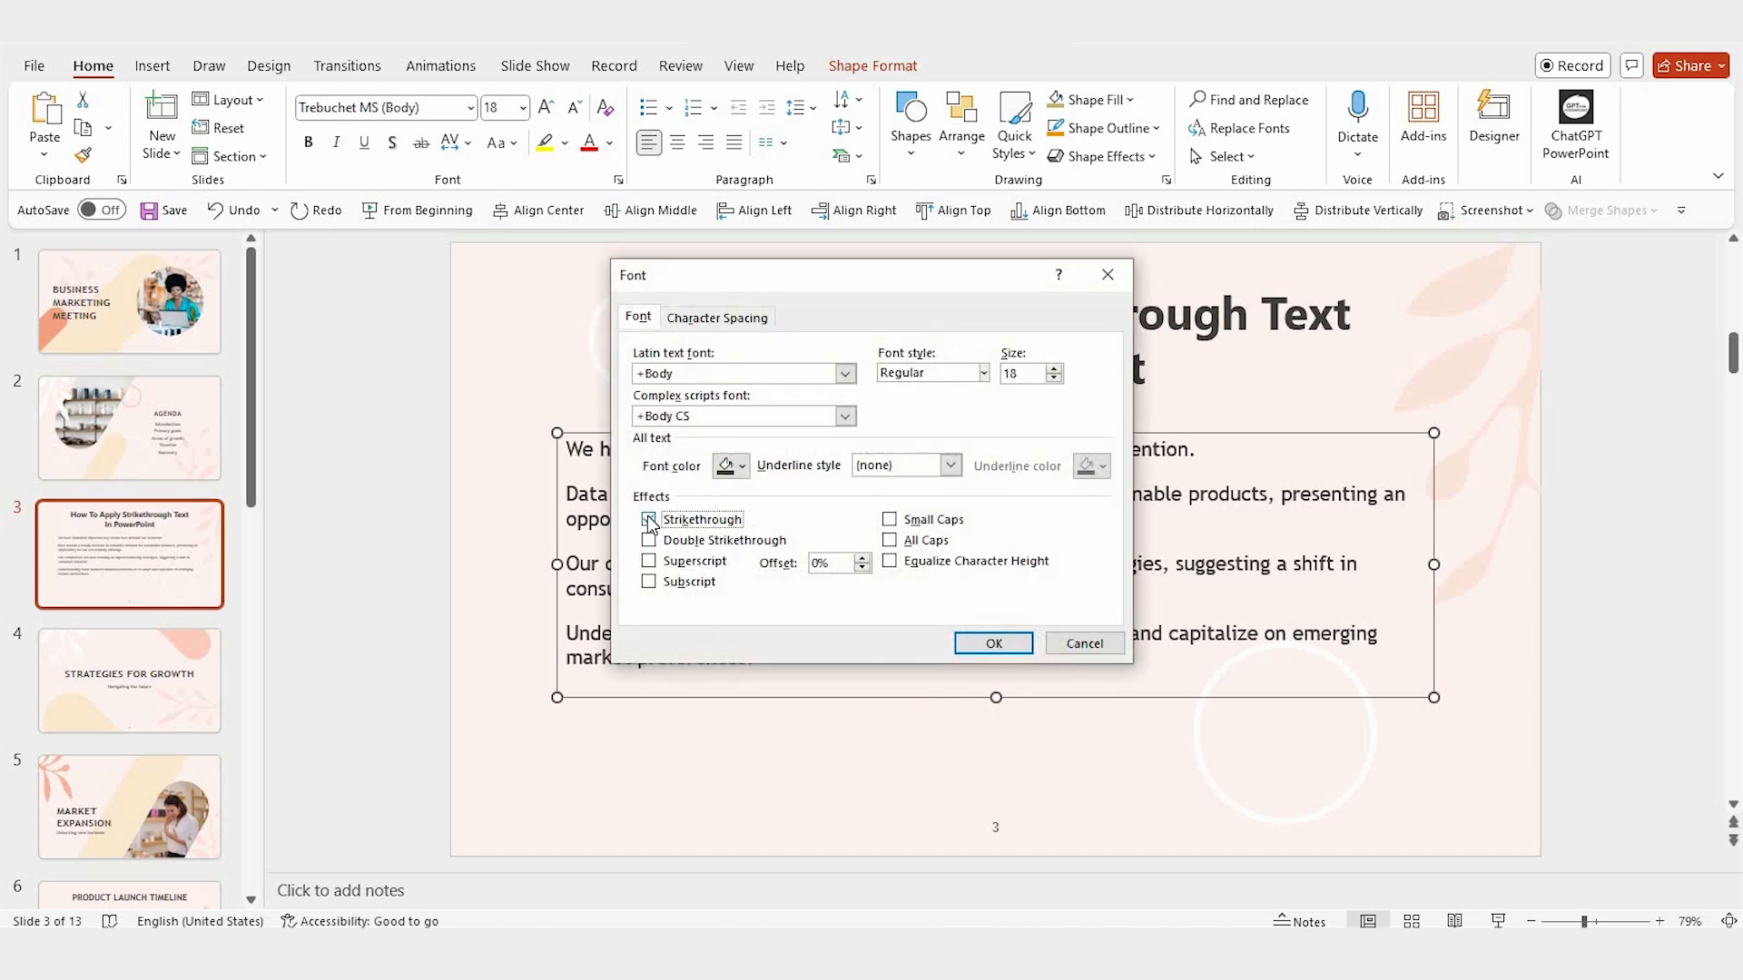
pyautogui.click(648, 519)
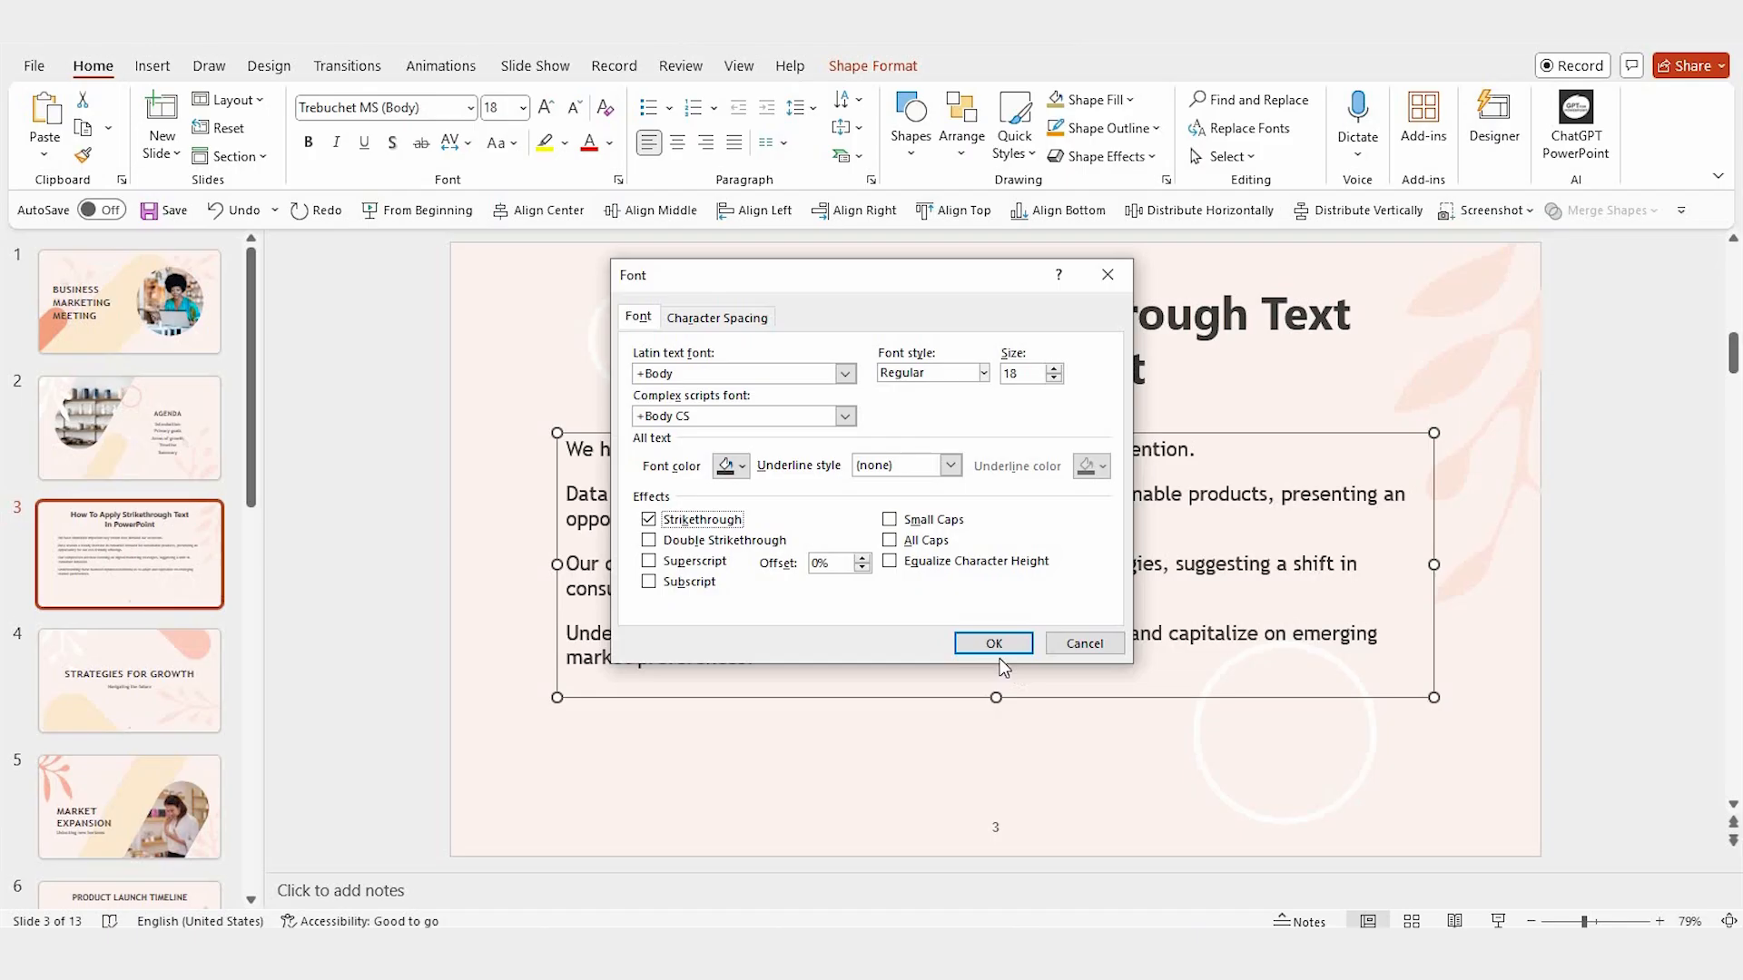
pyautogui.click(991, 642)
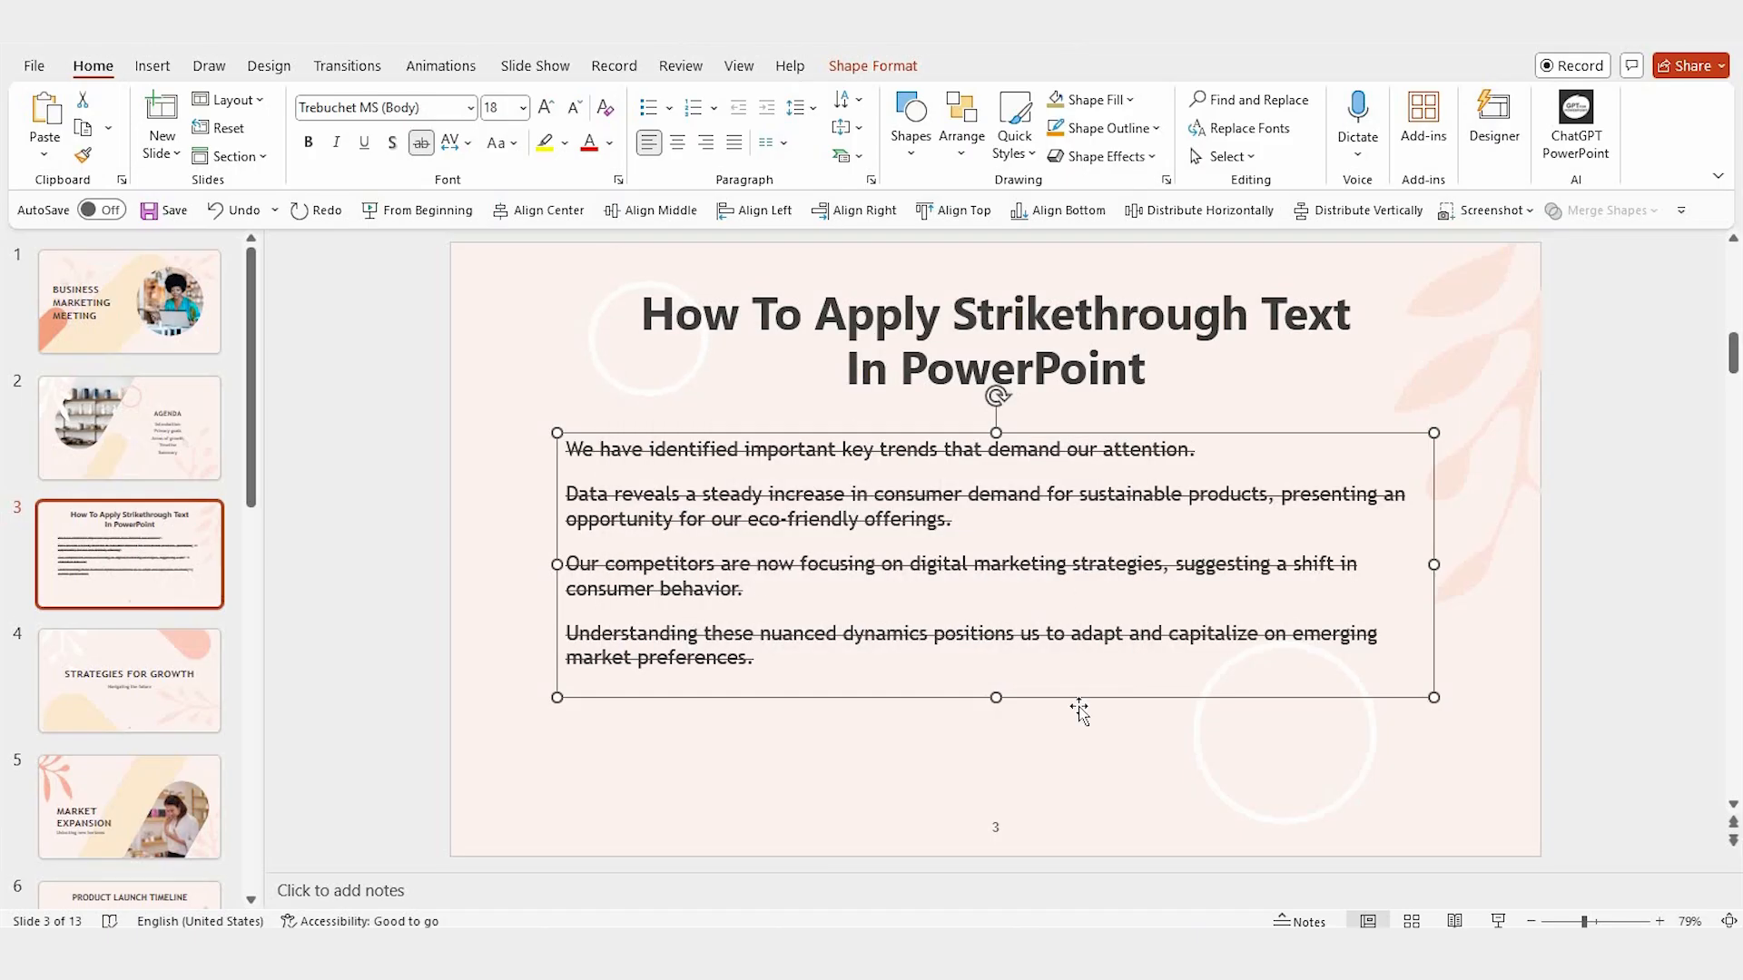
pyautogui.moveTo(970, 697)
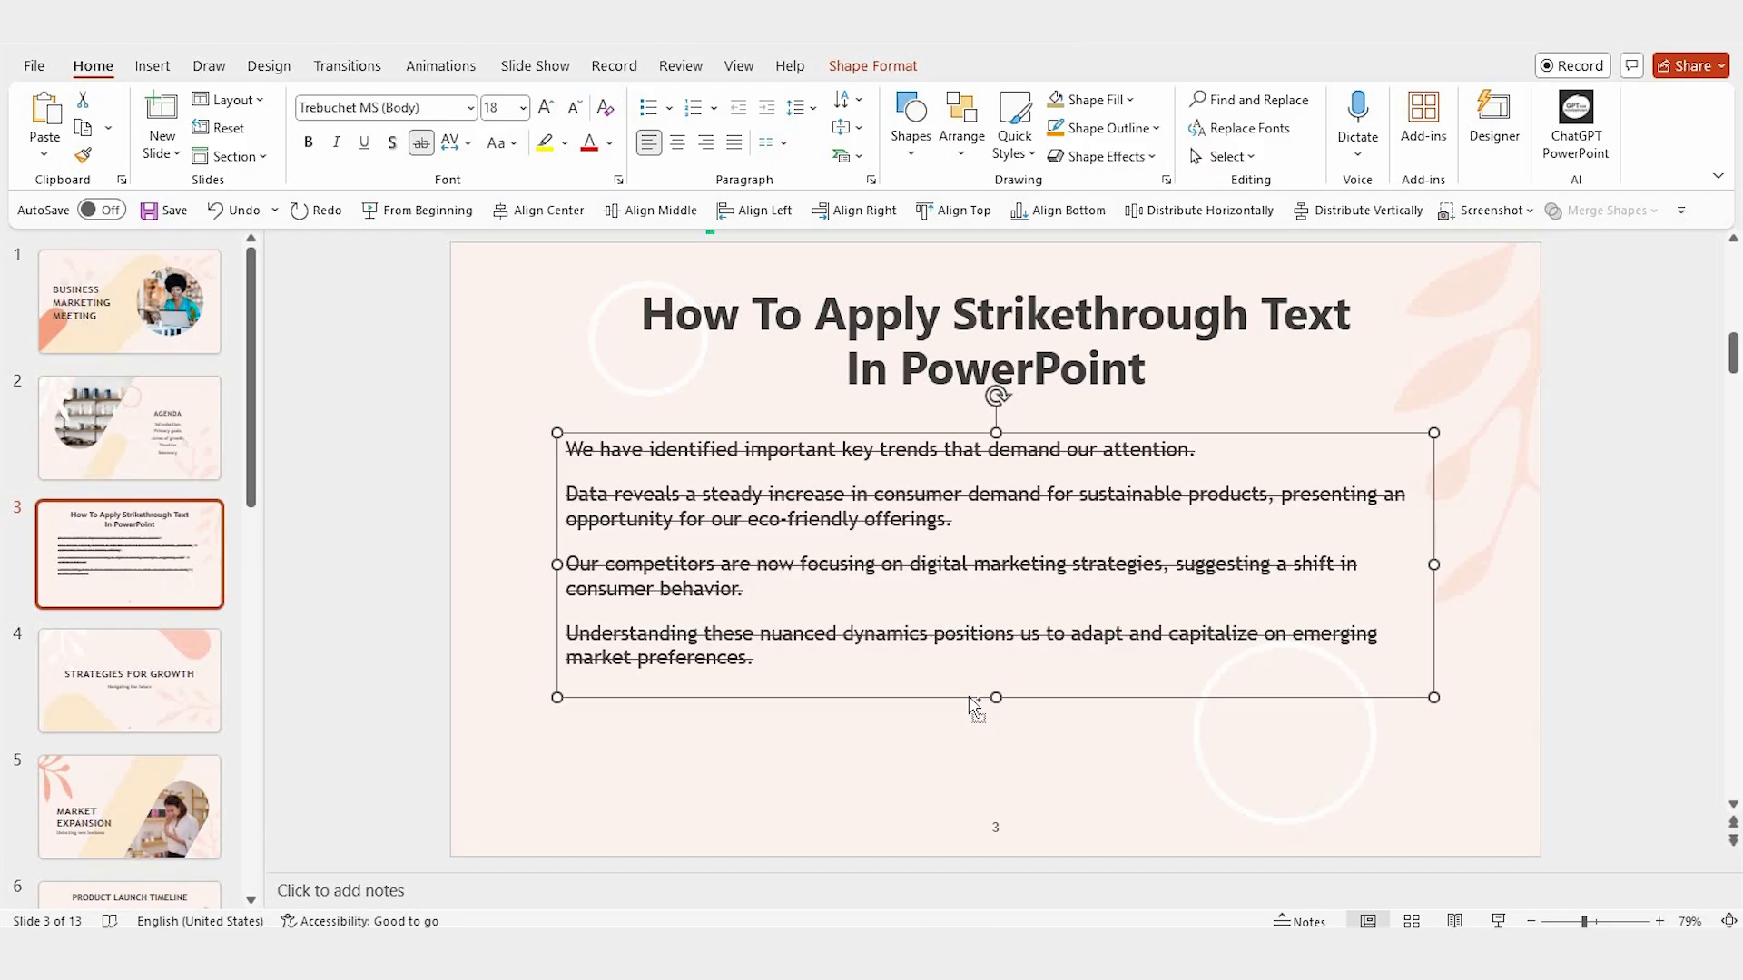
# Switch the whole text box from single to Double Strikethrough in the Font dialog
pyautogui.click(618, 180)
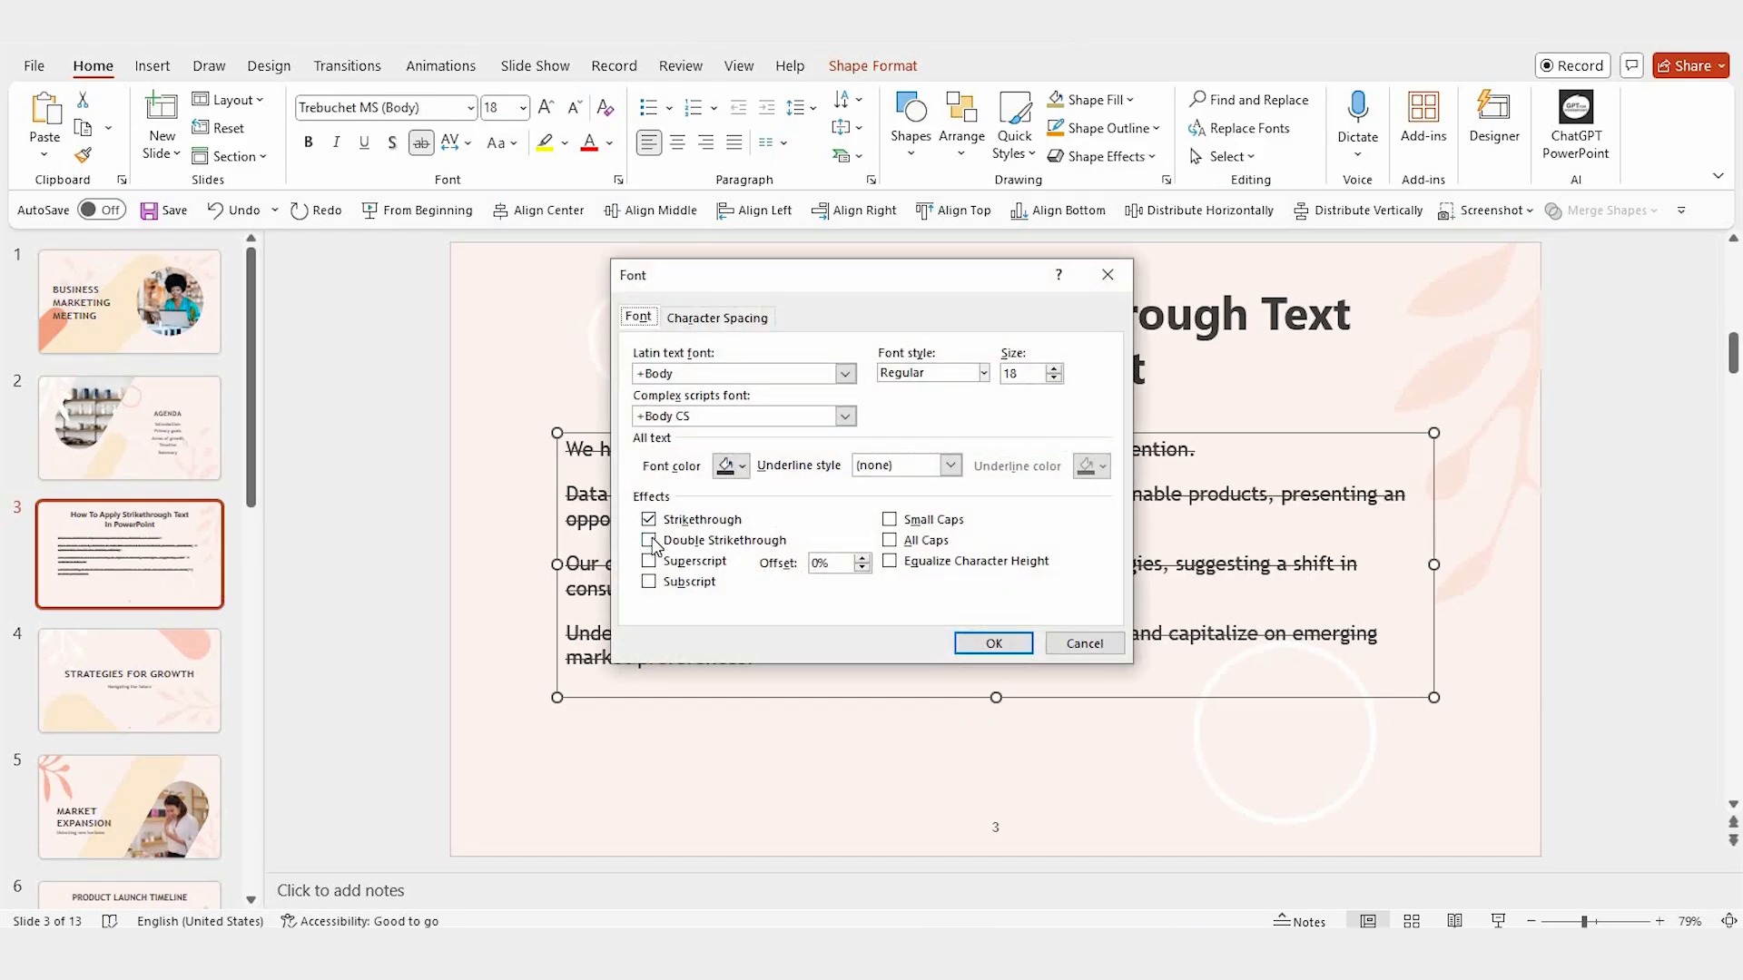
pyautogui.click(649, 541)
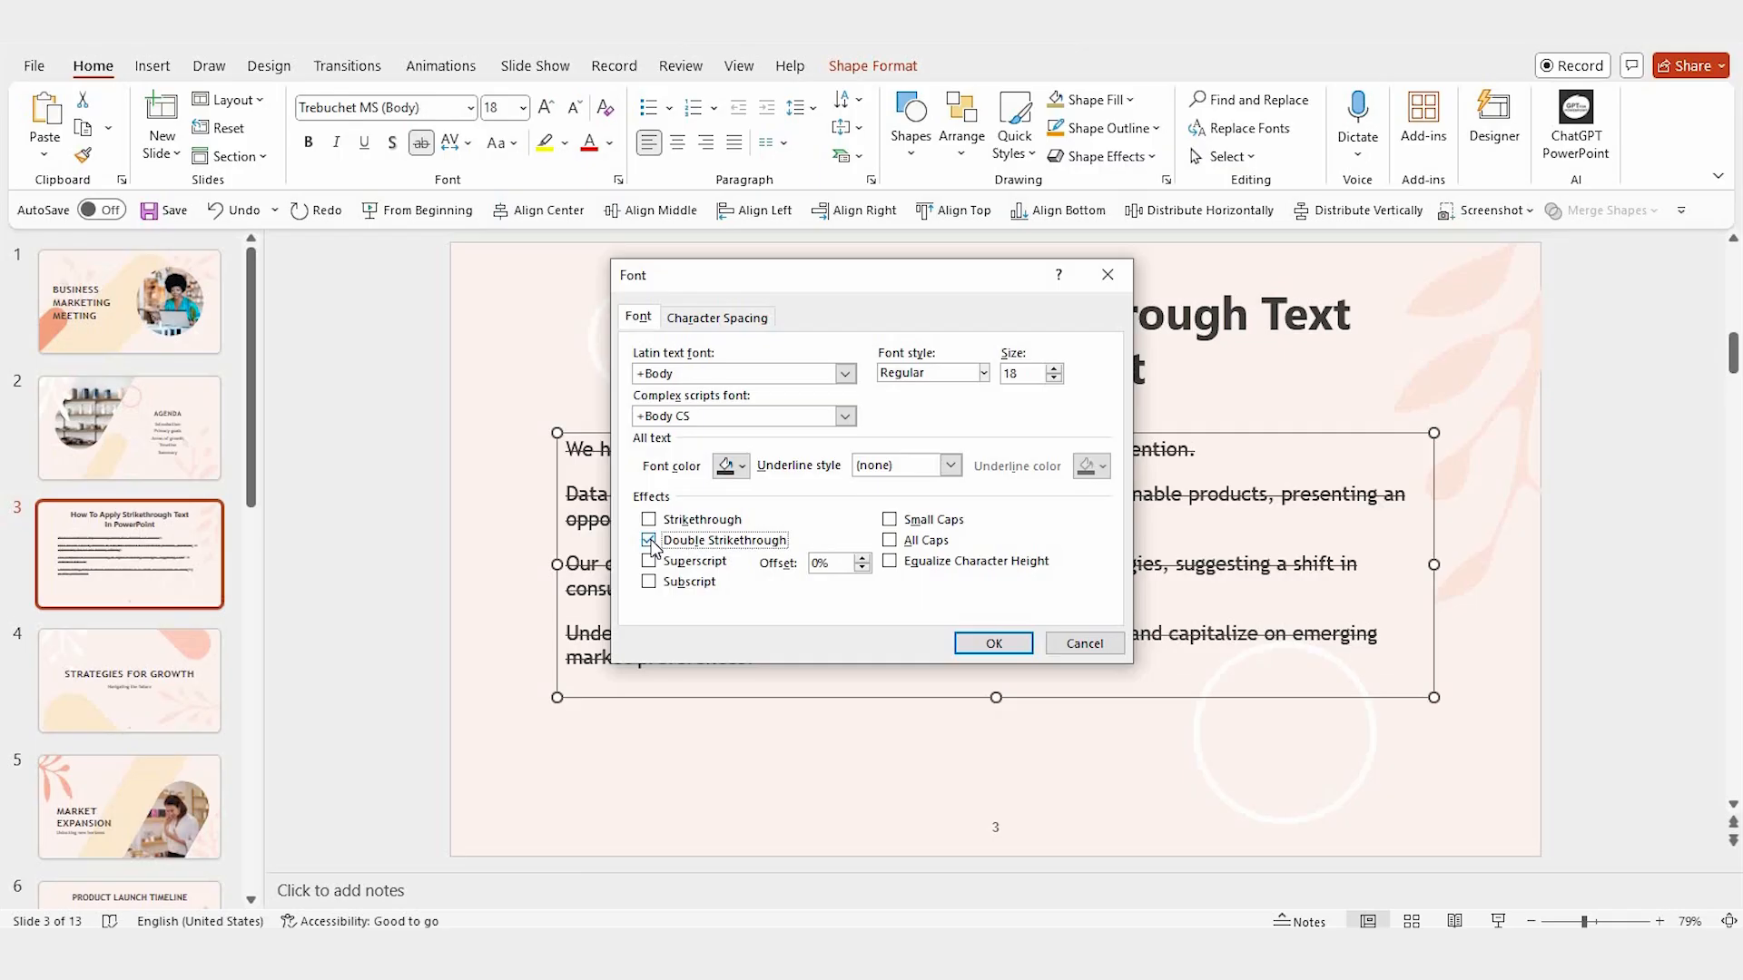
pyautogui.click(991, 643)
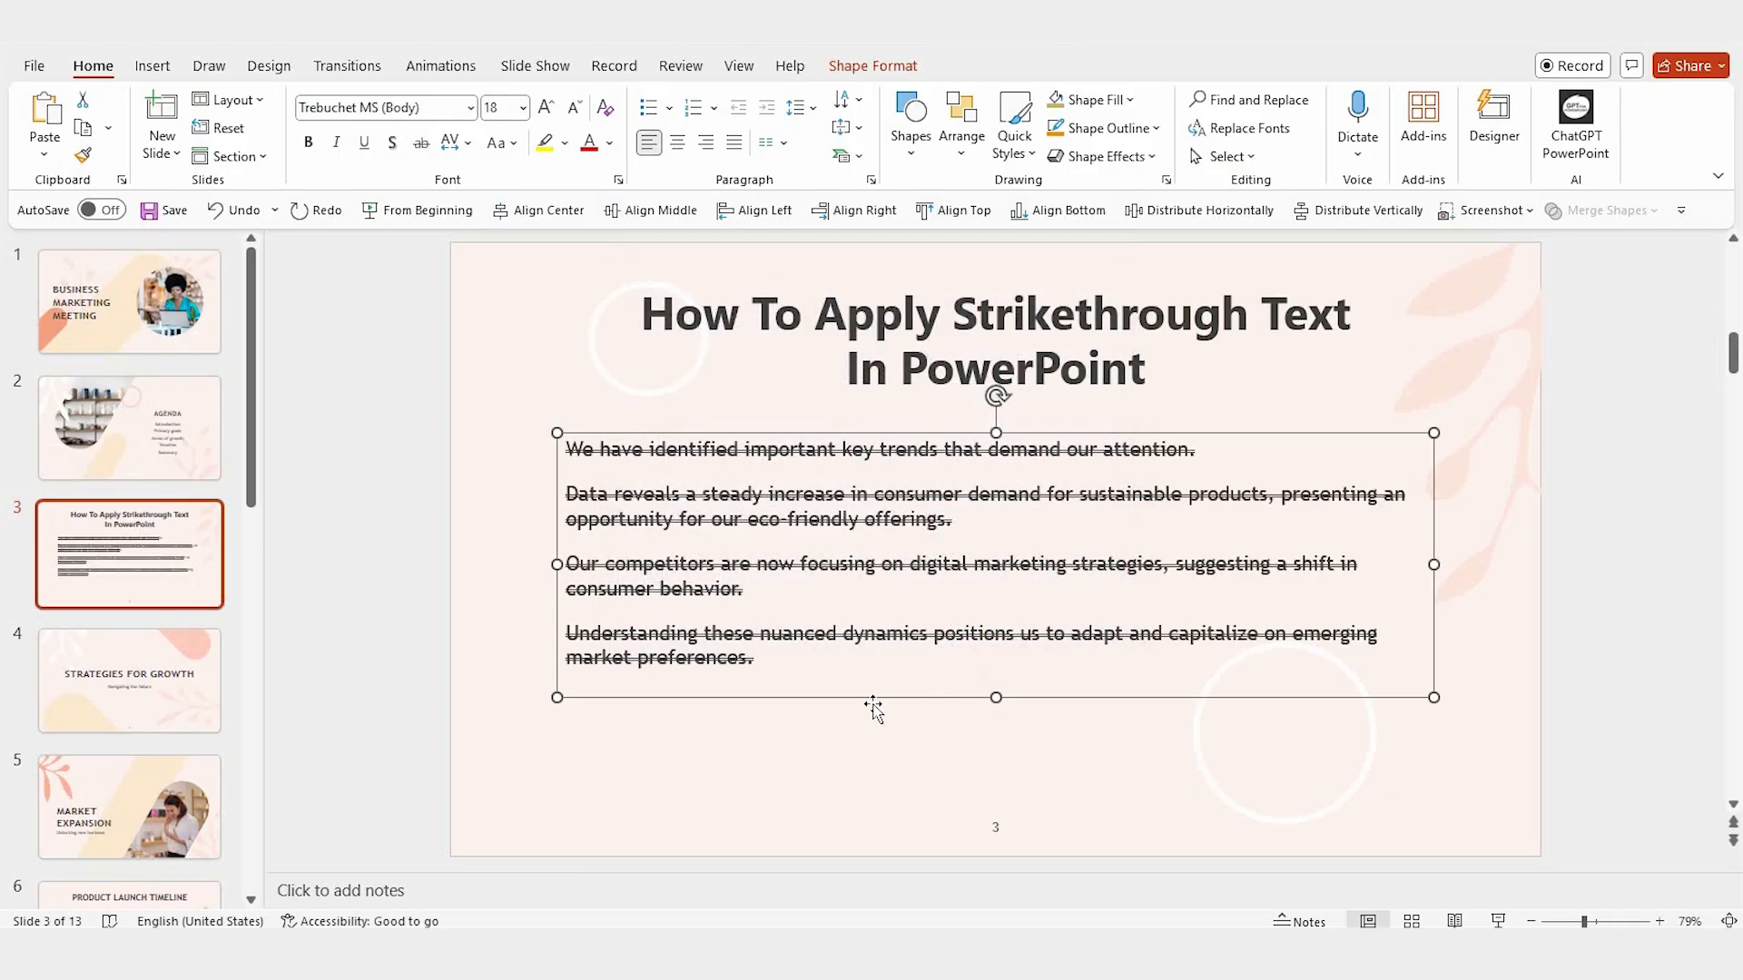
# Untick Double Strikethrough so the four body paragraphs are plain again
pyautogui.click(617, 180)
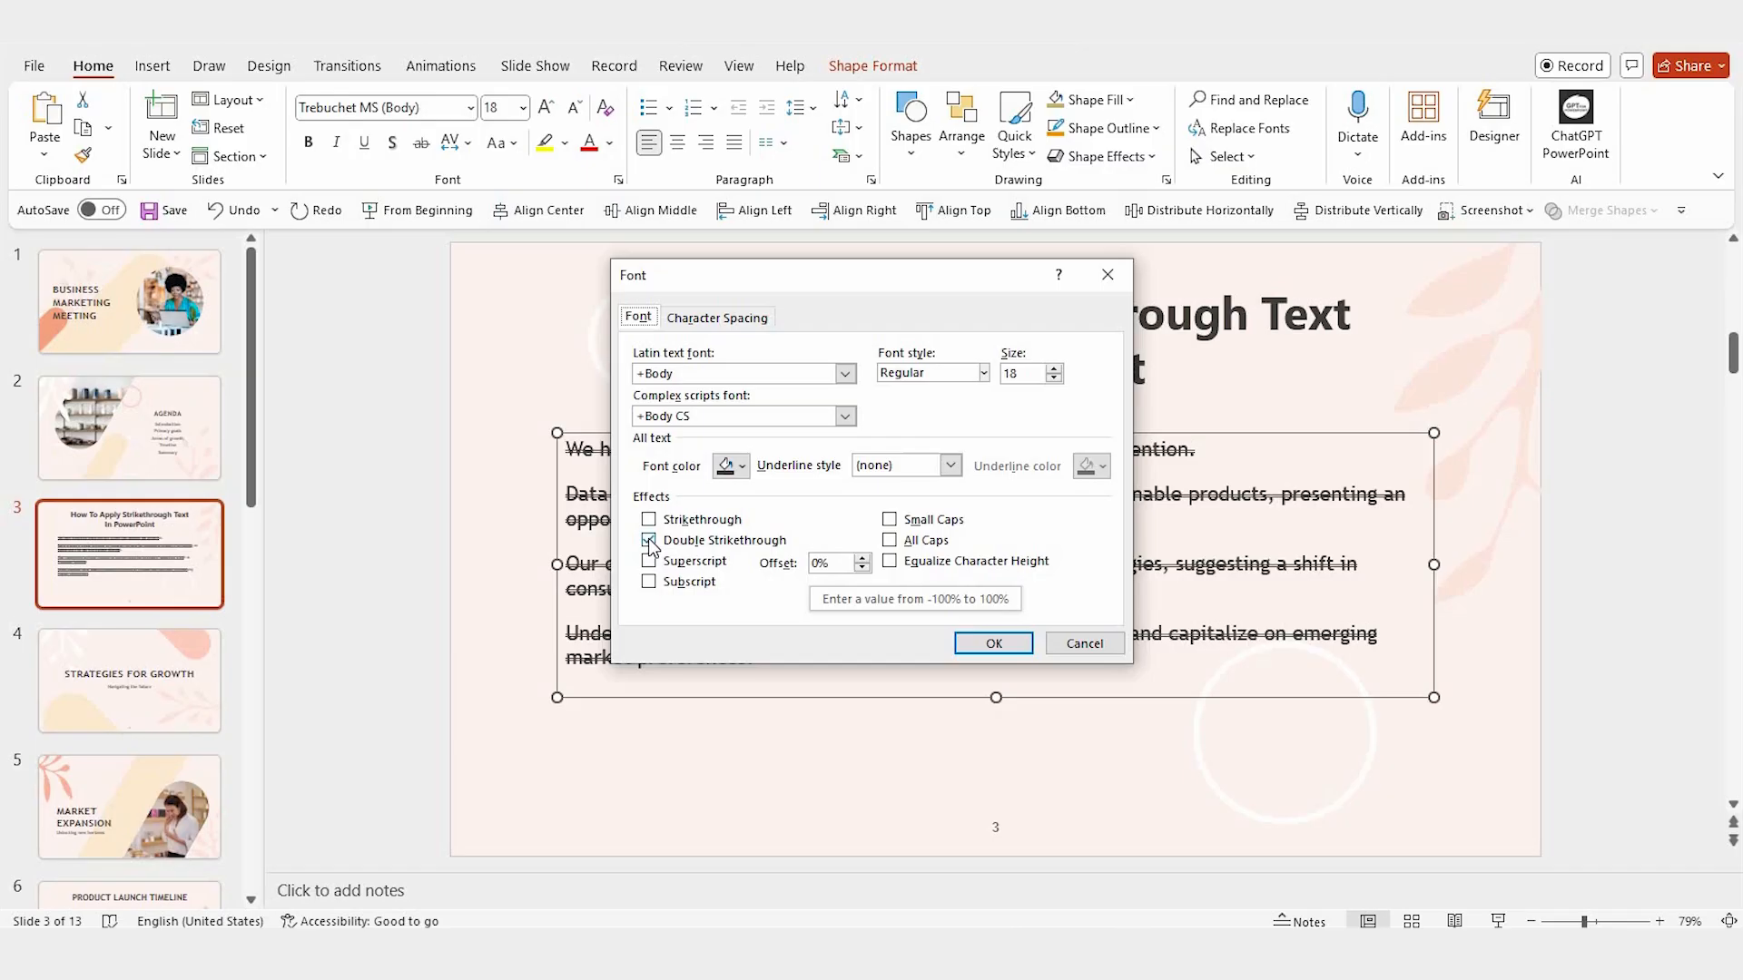
pyautogui.click(649, 541)
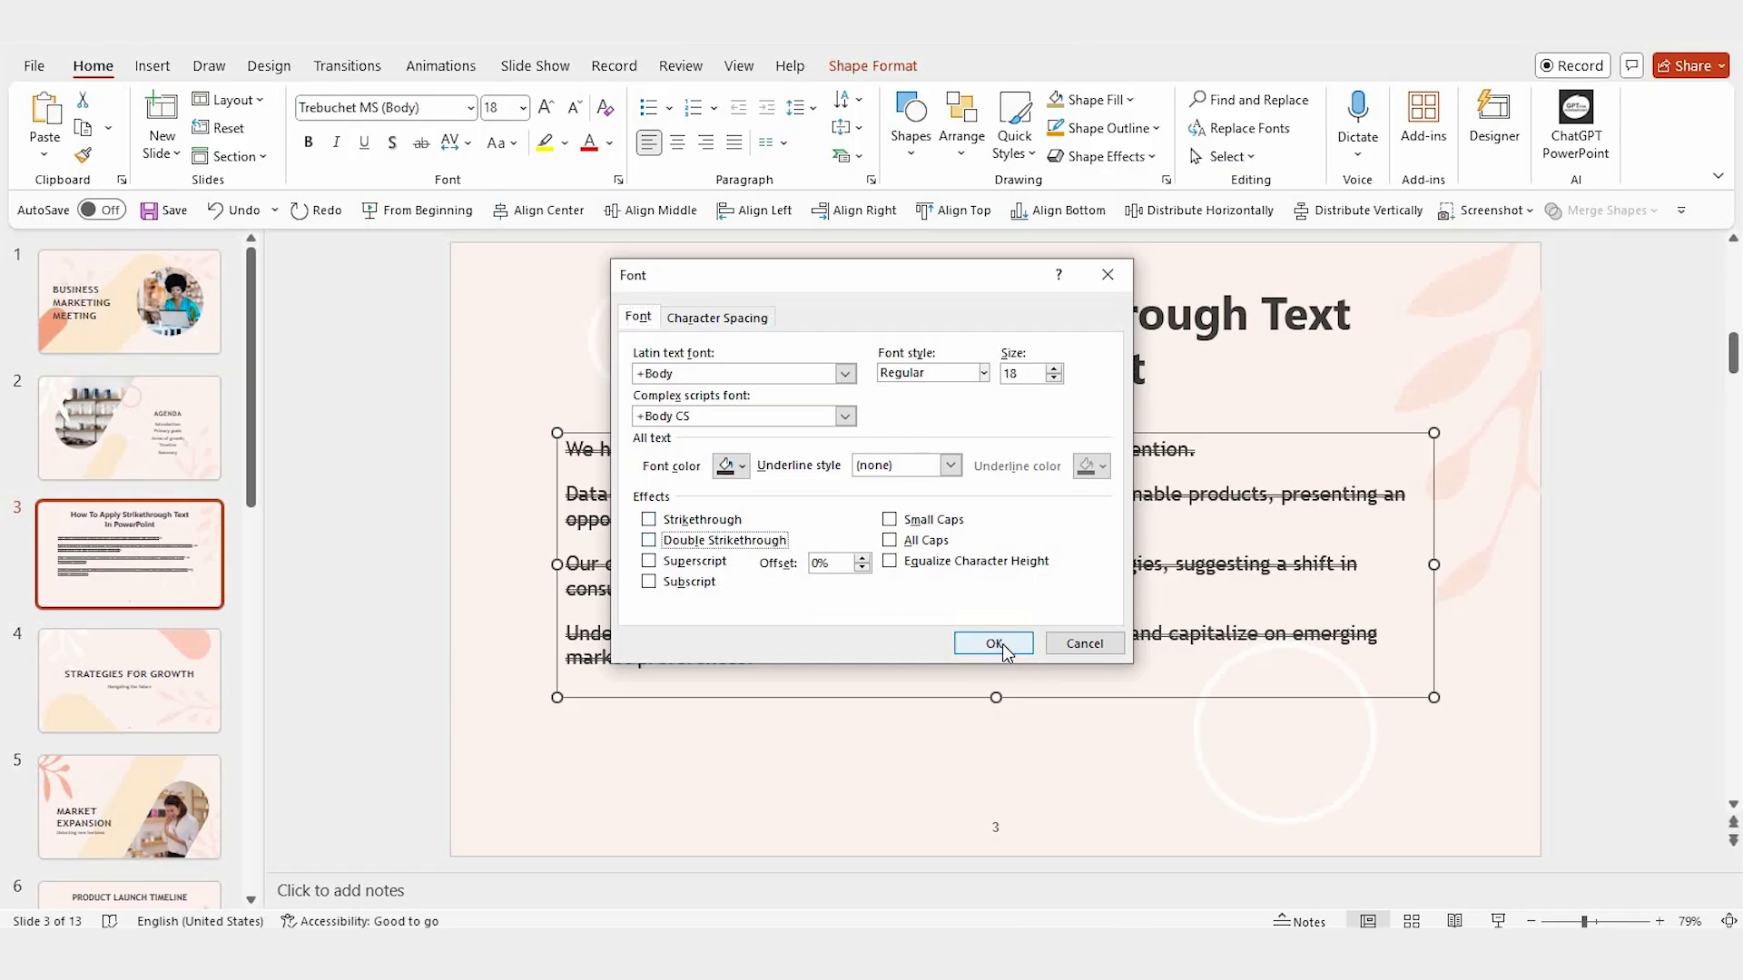
pyautogui.click(988, 643)
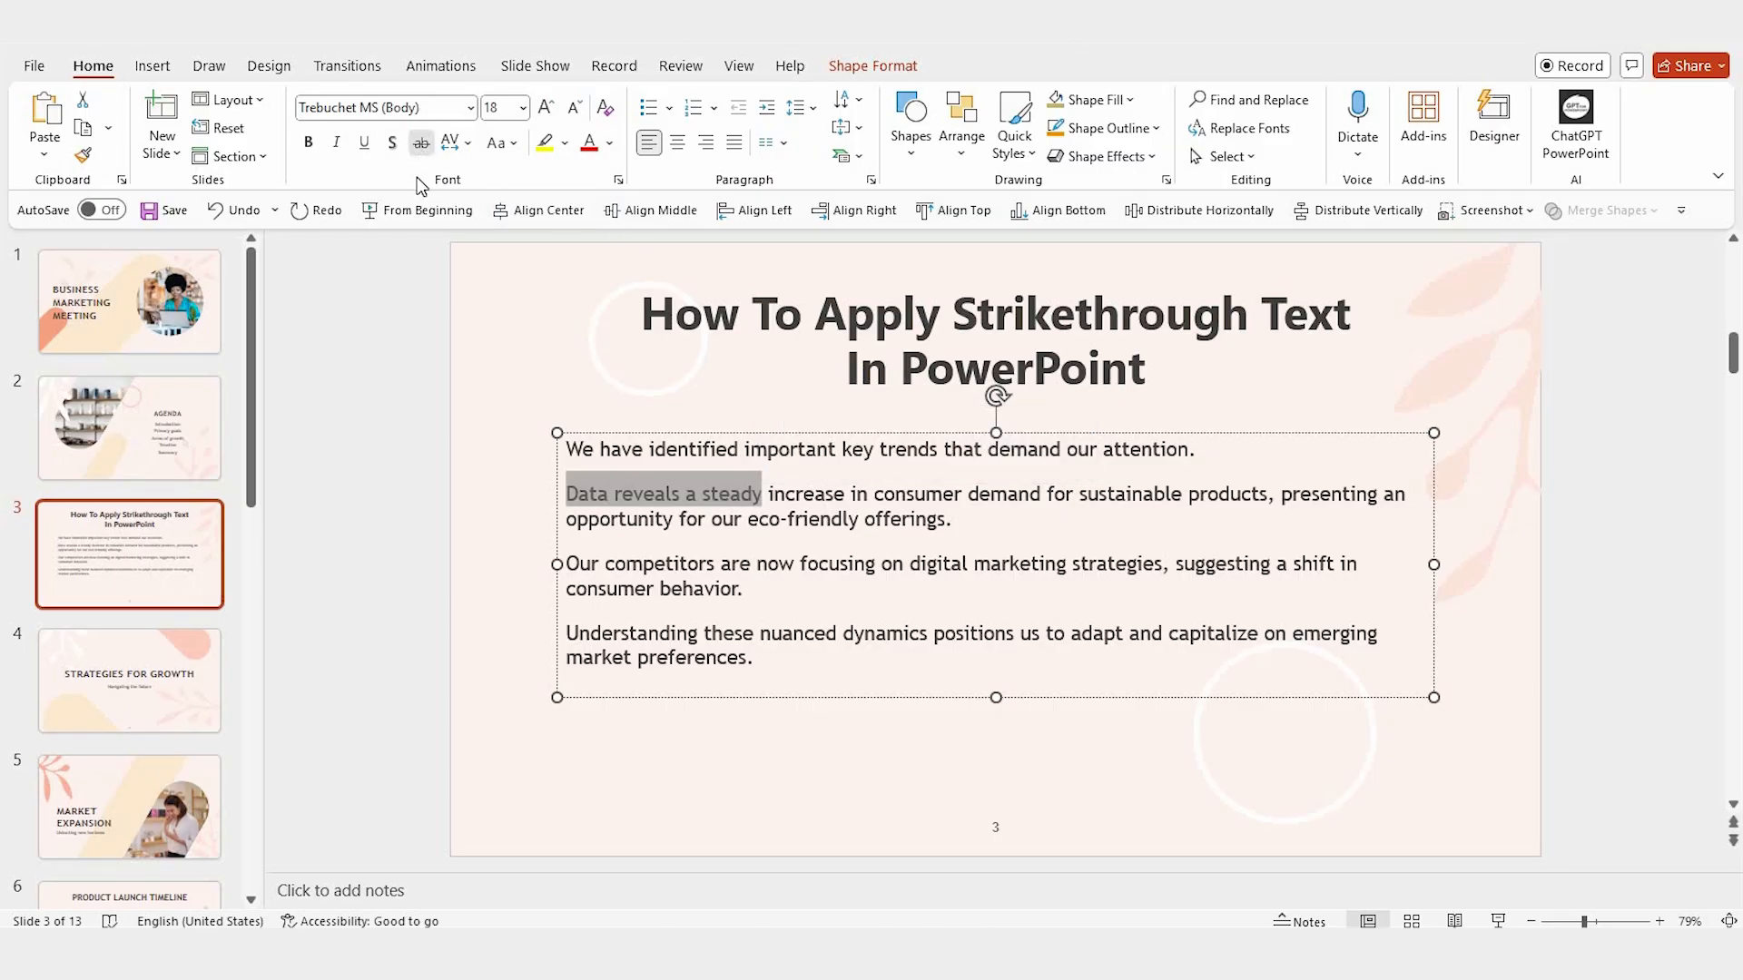
pyautogui.moveTo(421, 141)
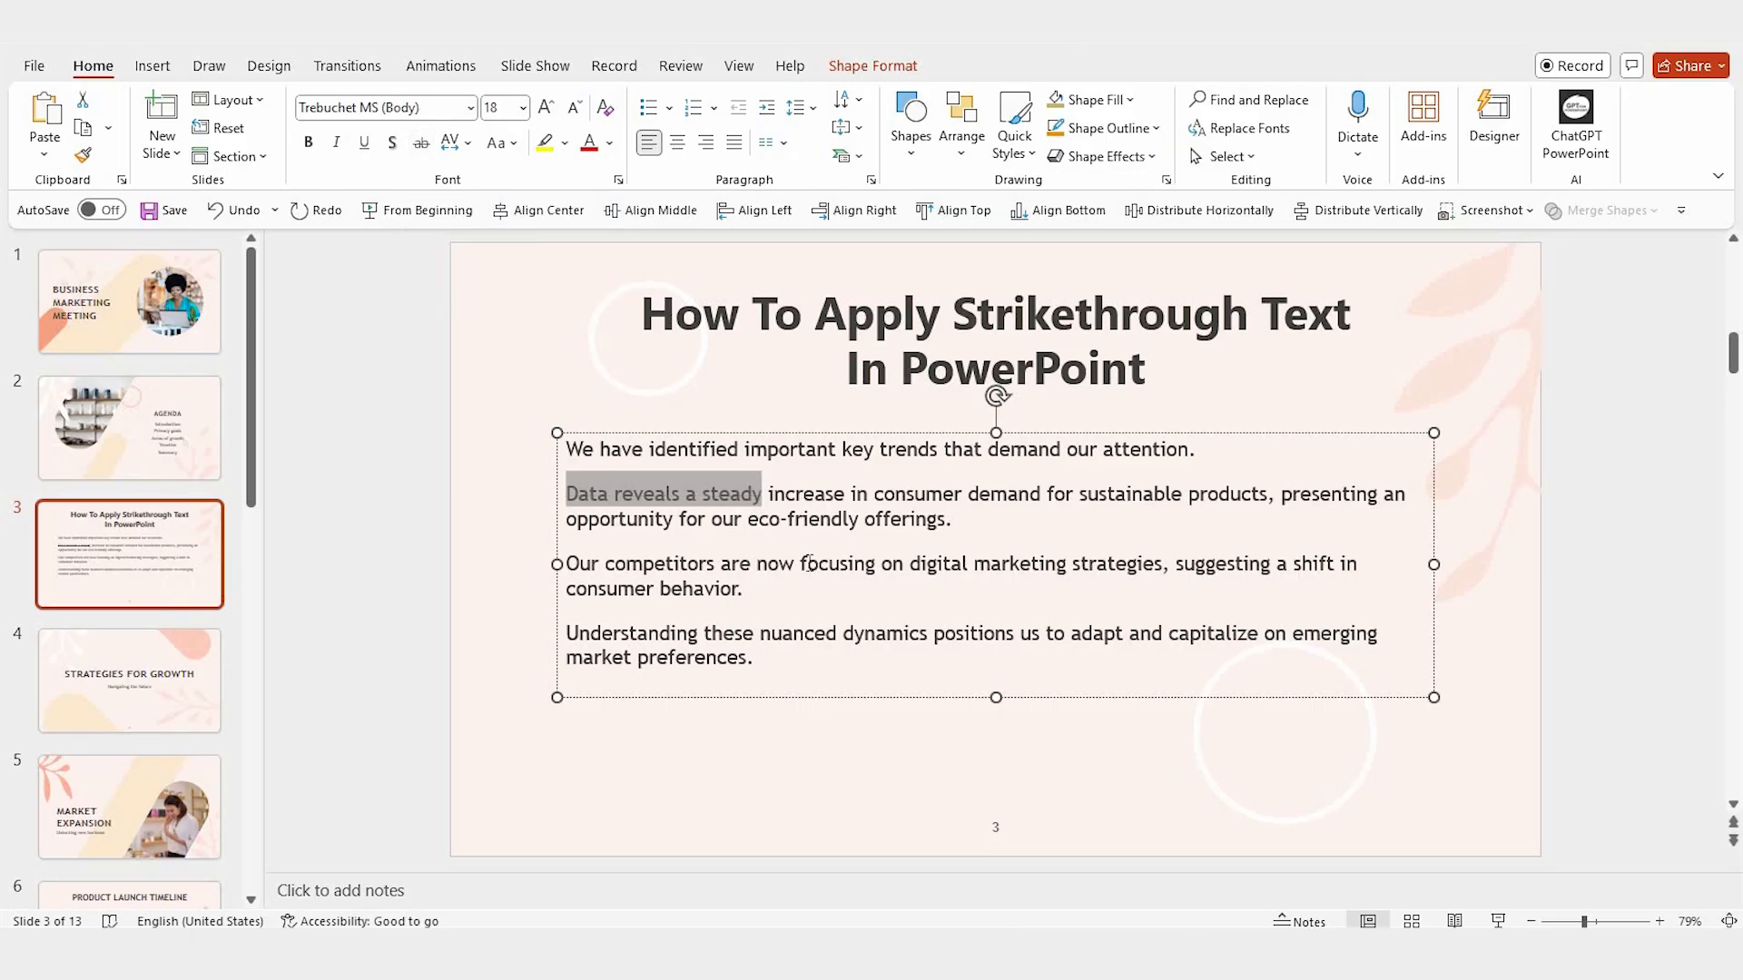
pyautogui.click(889, 493)
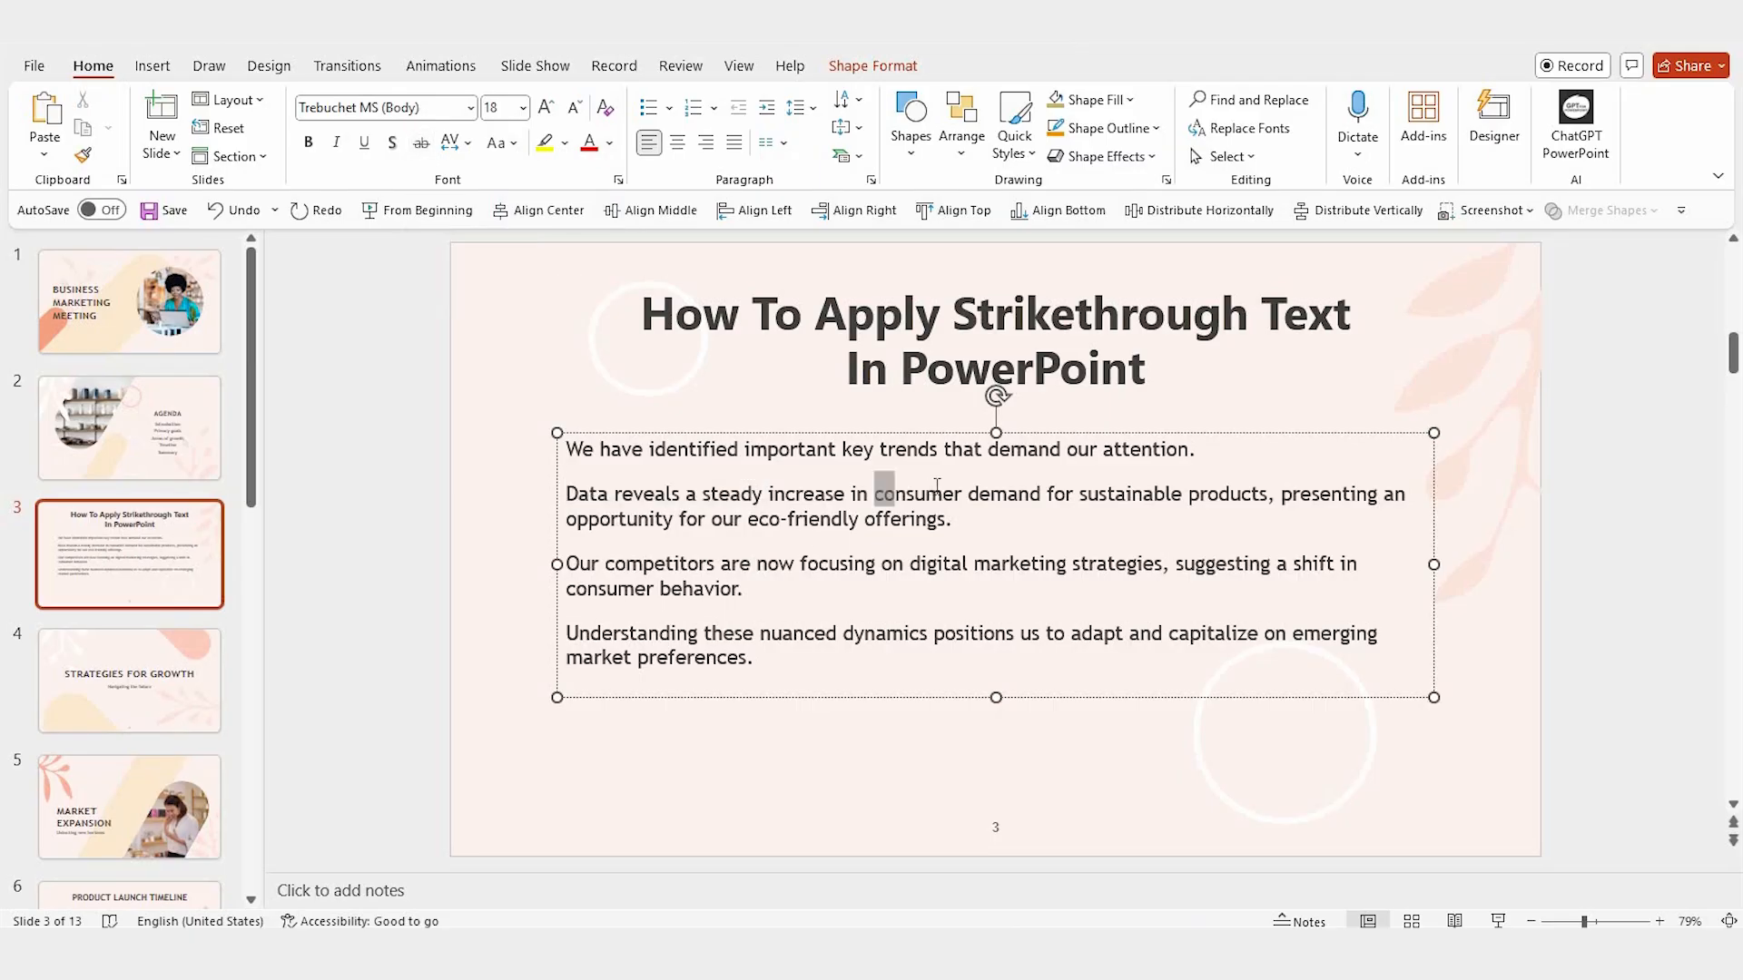